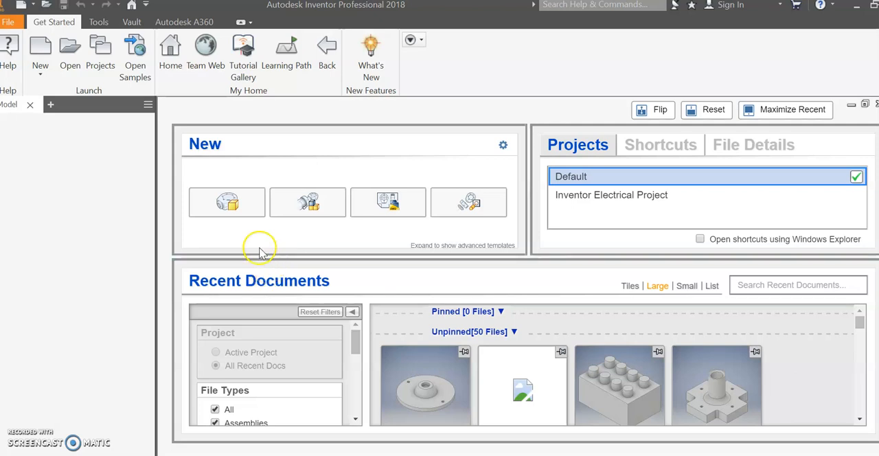
{"action": "mouse_move", "coordinate": [206, 224]}
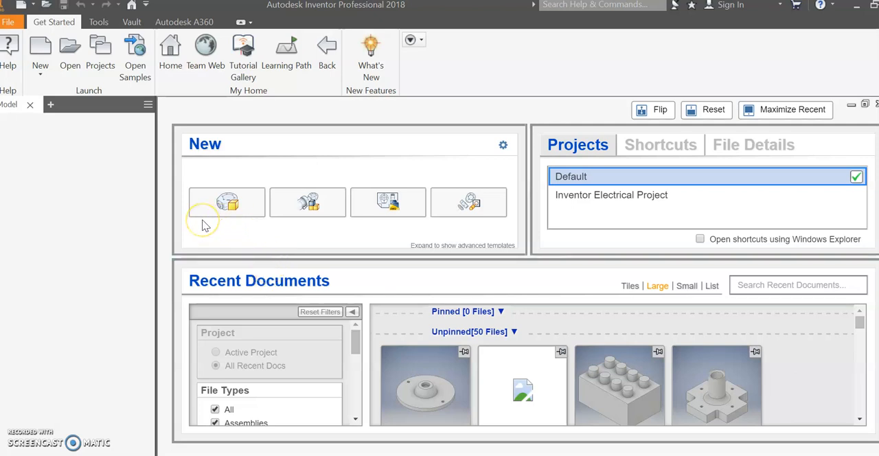
{"action": "mouse_move", "coordinate": [230, 230]}
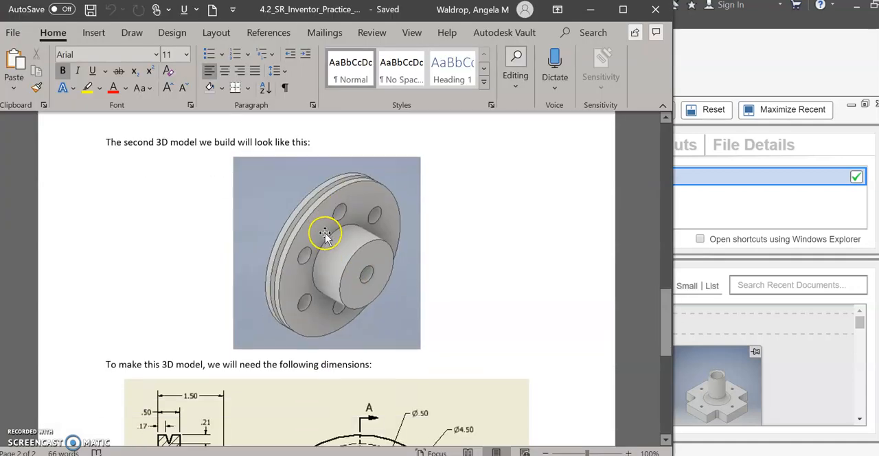
{"action": "mouse_move", "coordinate": [318, 194]}
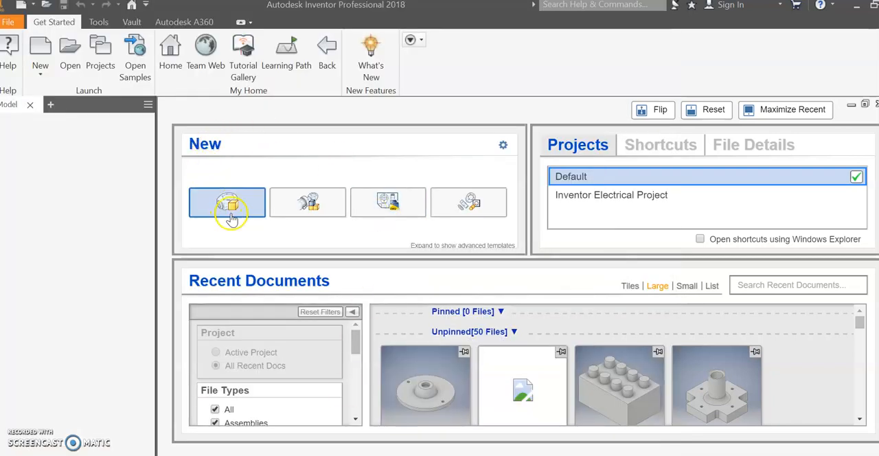
Create a new part, dismiss the style conflict, and start a sketch on the XY plane.
{"action": "left_click", "coordinate": [227, 202]}
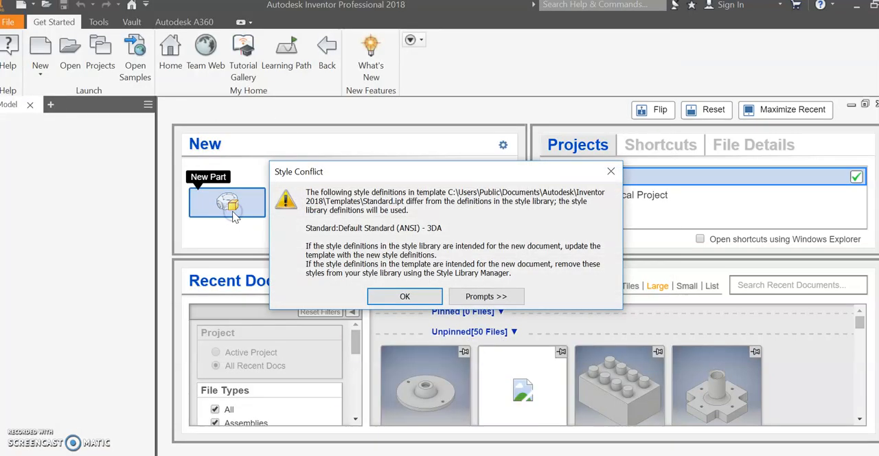
{"action": "left_click", "coordinate": [404, 296]}
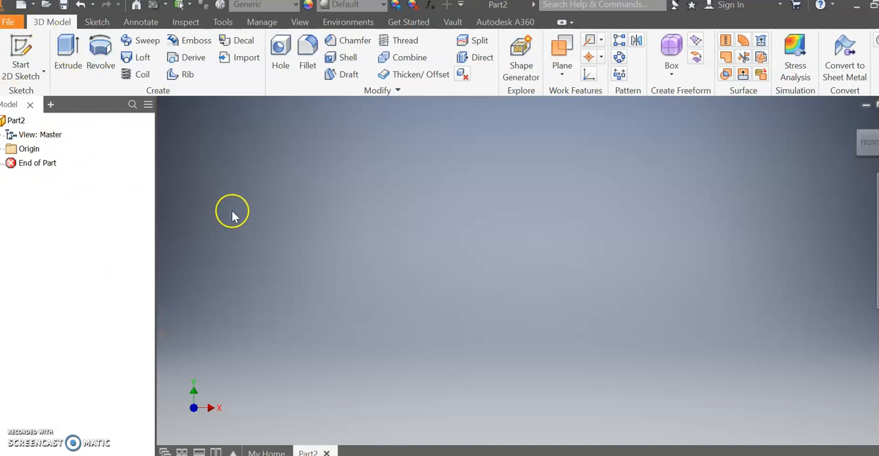
{"action": "mouse_move", "coordinate": [20, 66]}
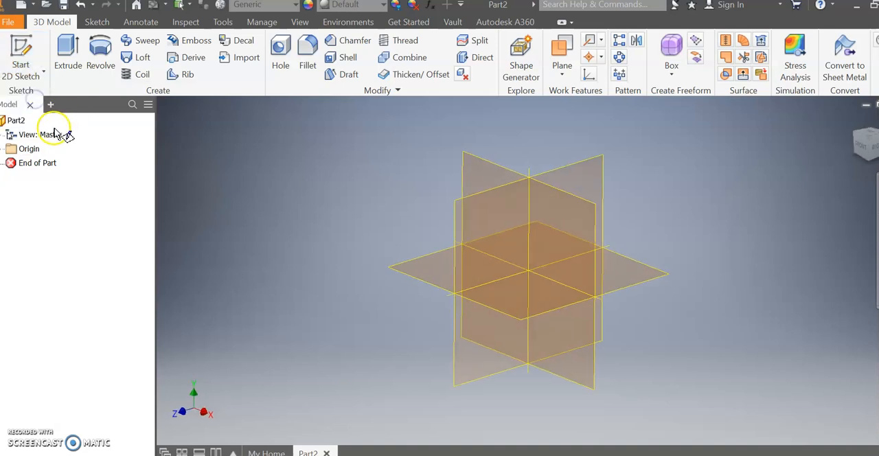
{"action": "left_click", "coordinate": [21, 52]}
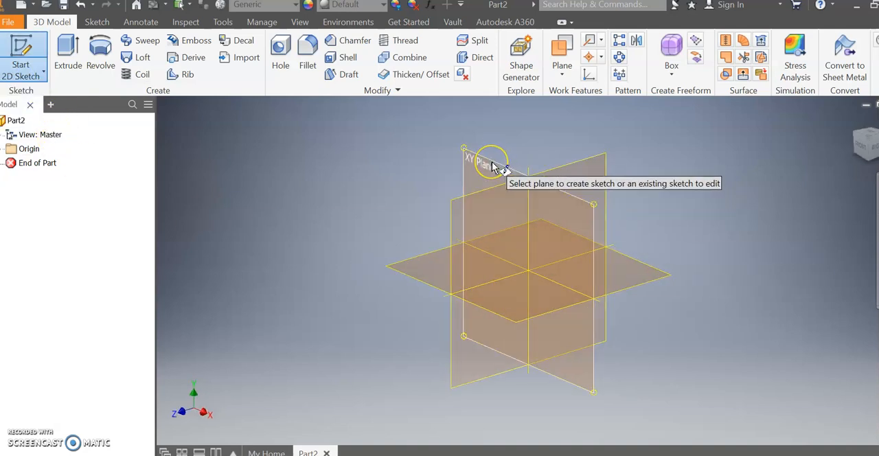
{"action": "left_click", "coordinate": [481, 160]}
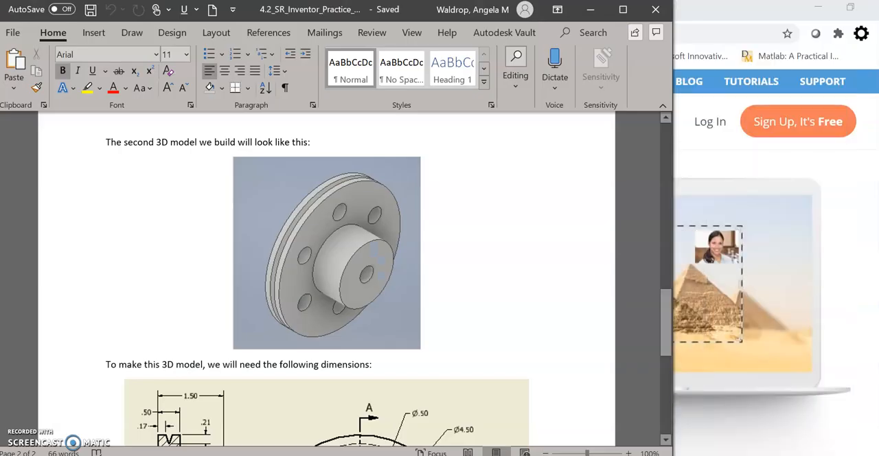
Maximize the Word handout and scroll to the pulley drawing with Section A-A.
{"action": "scroll", "scroll_direction": "down", "scroll_amount": 3}
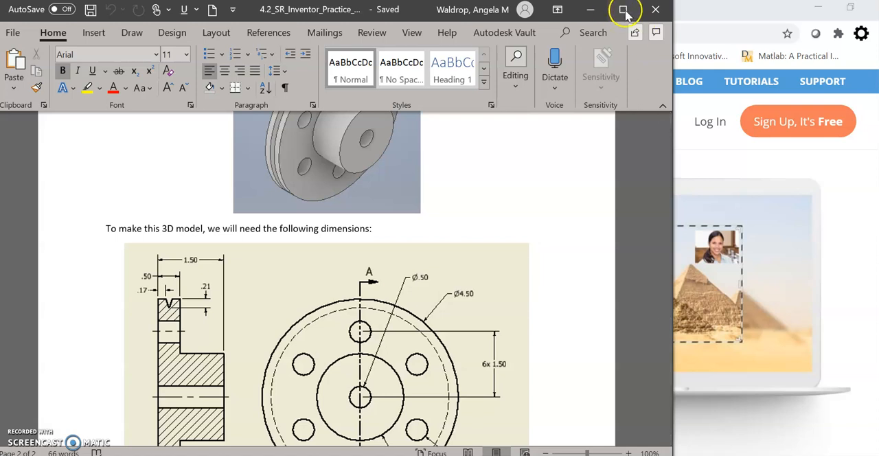
{"action": "left_click", "coordinate": [623, 9]}
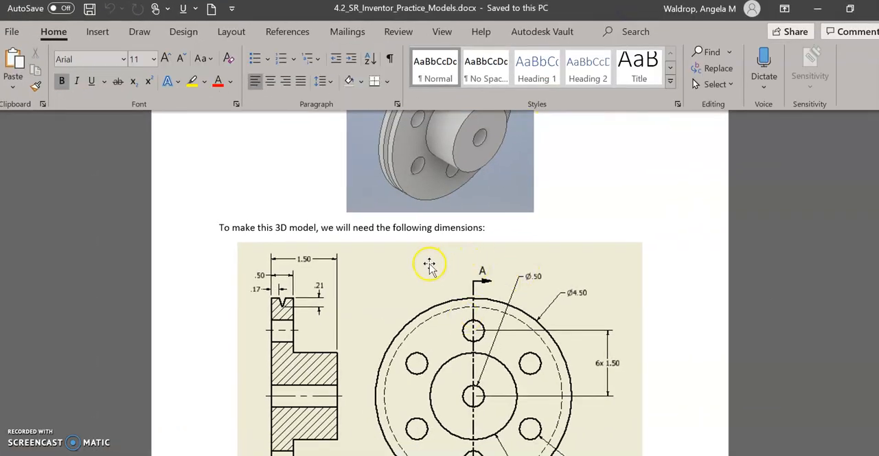
{"action": "scroll", "scroll_direction": "down", "scroll_amount": 3}
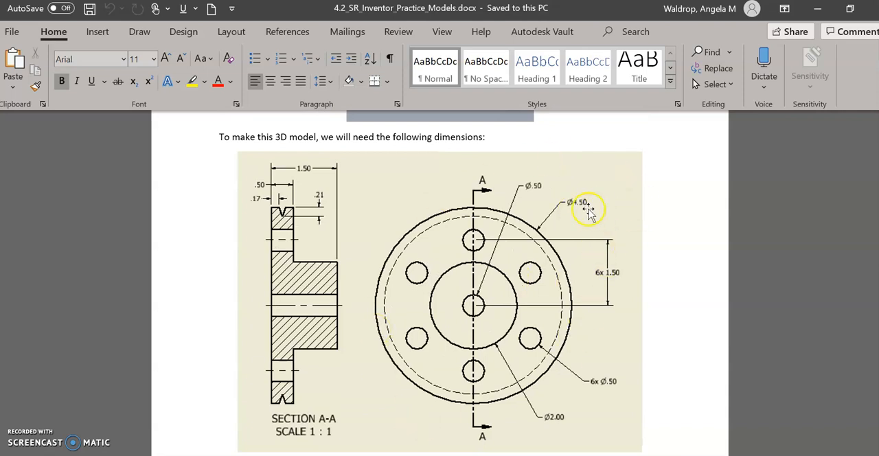
{"action": "mouse_move", "coordinate": [401, 268]}
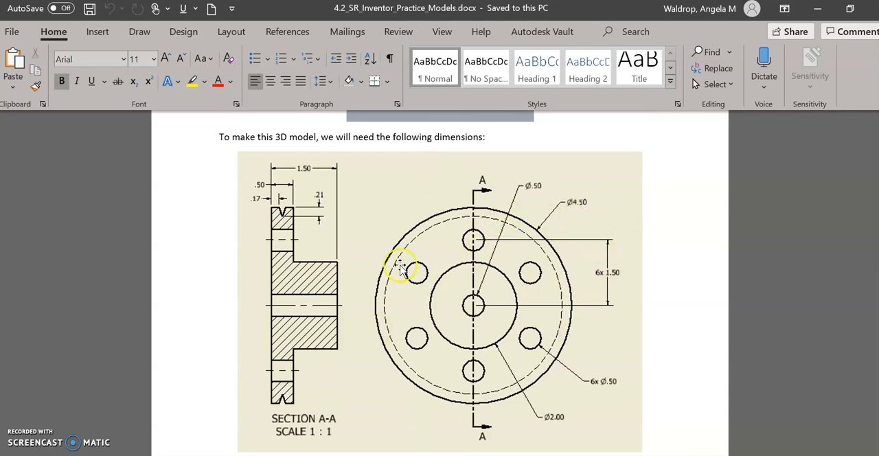
{"action": "mouse_move", "coordinate": [302, 336]}
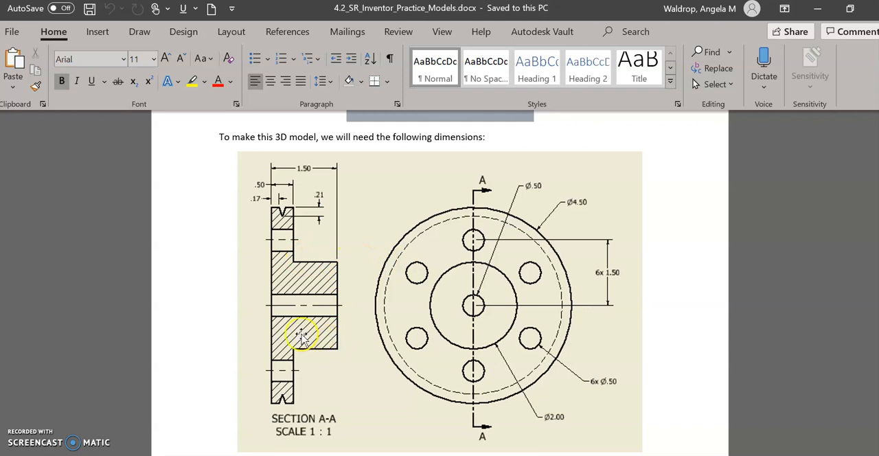
{"action": "mouse_move", "coordinate": [316, 440]}
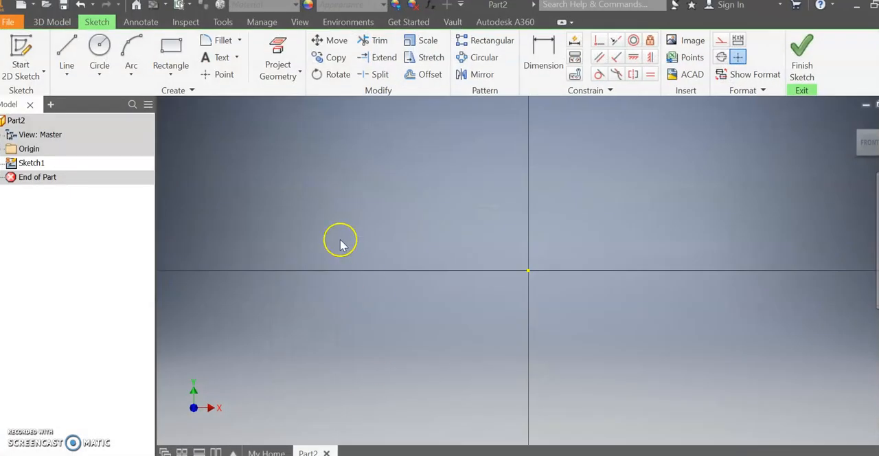
{"action": "mouse_move", "coordinate": [498, 254]}
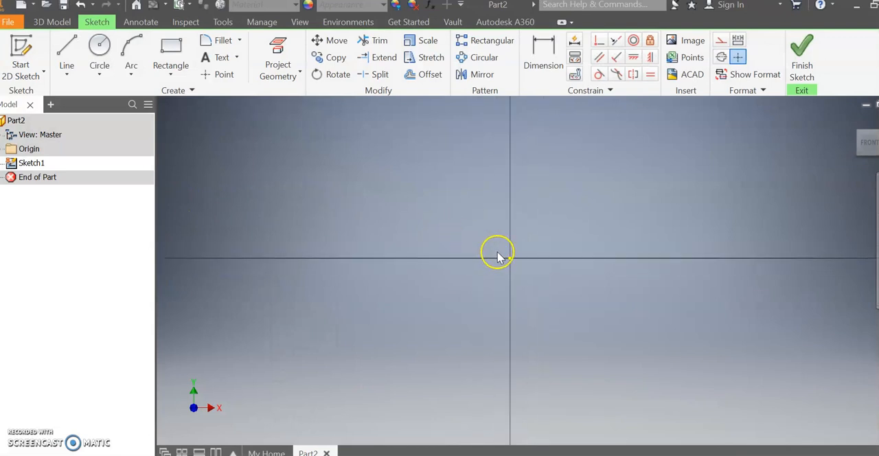
Draw a closed, stepped line profile of the pulley that starts and ends at the origin.
{"action": "left_click", "coordinate": [99, 51]}
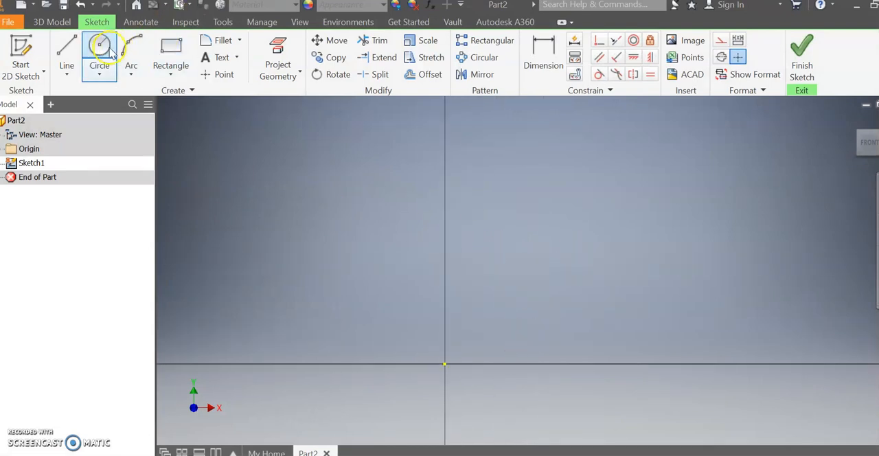
{"action": "mouse_move", "coordinate": [100, 55]}
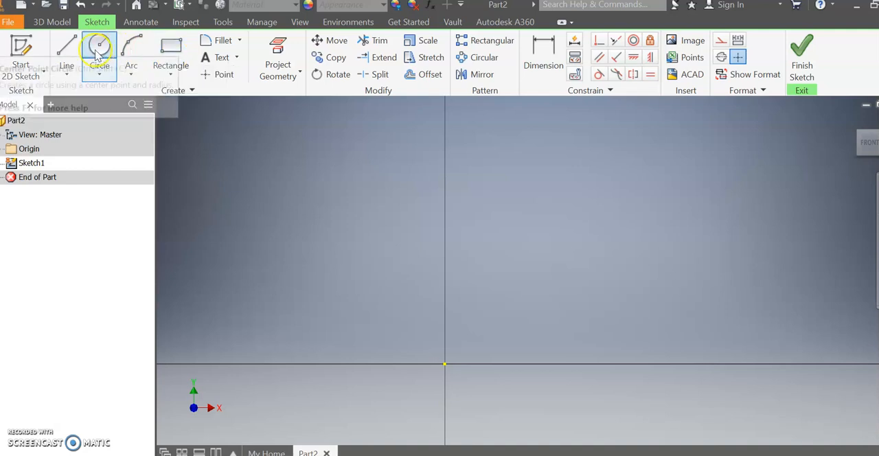
{"action": "left_click", "coordinate": [66, 52]}
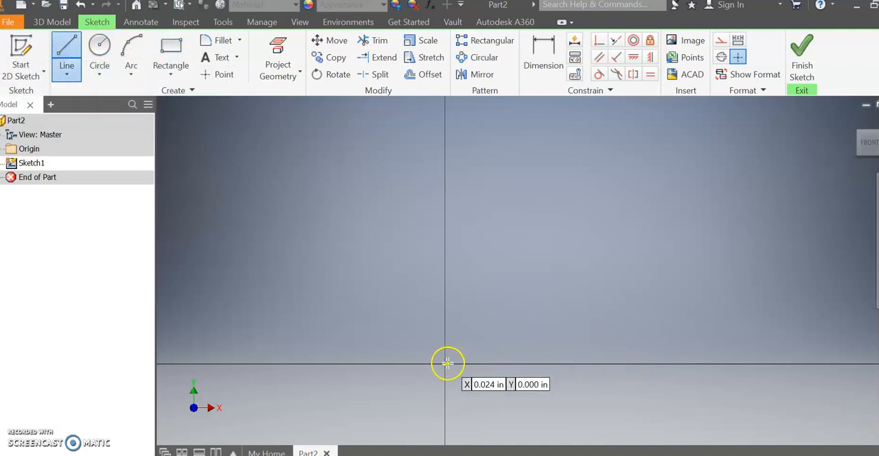
{"action": "left_click", "coordinate": [445, 363]}
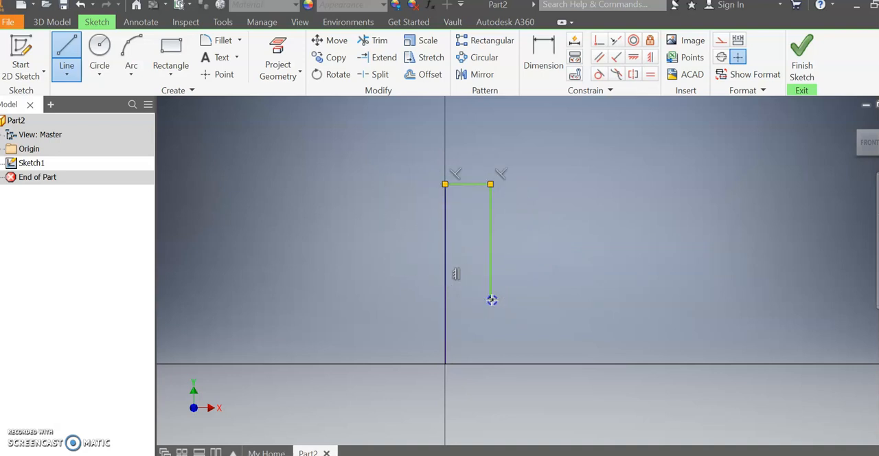
{"action": "left_click", "coordinate": [539, 360]}
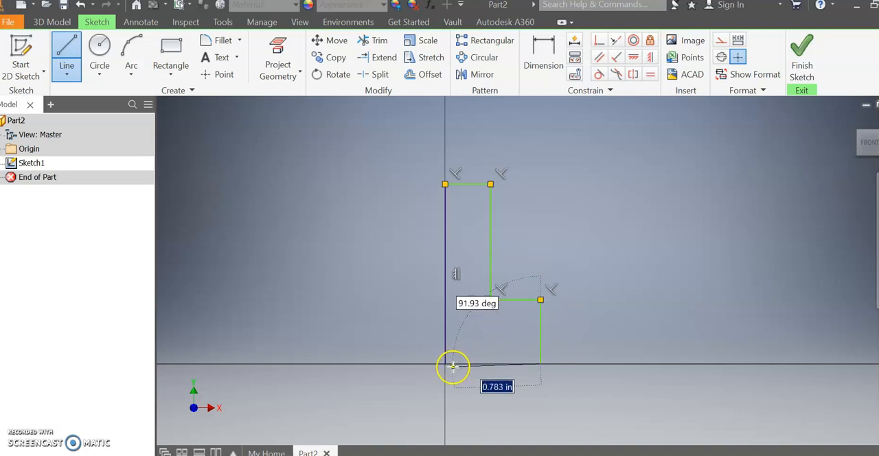
{"action": "left_click", "coordinate": [453, 365]}
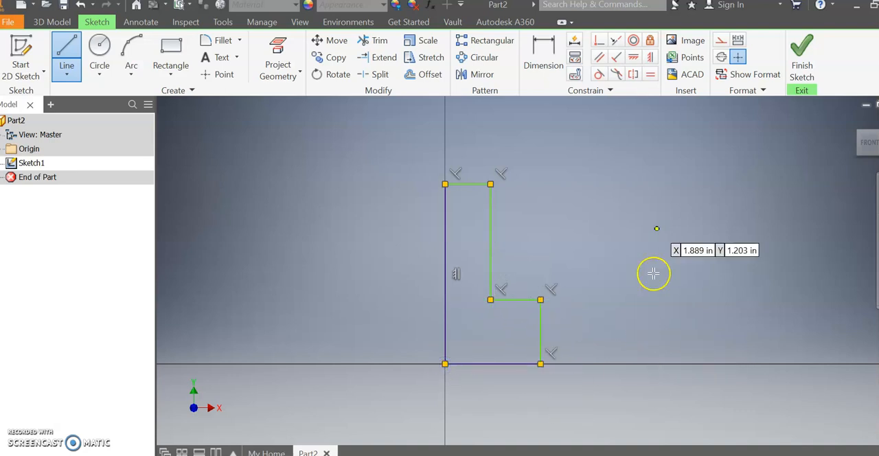
{"action": "left_click", "coordinate": [542, 51]}
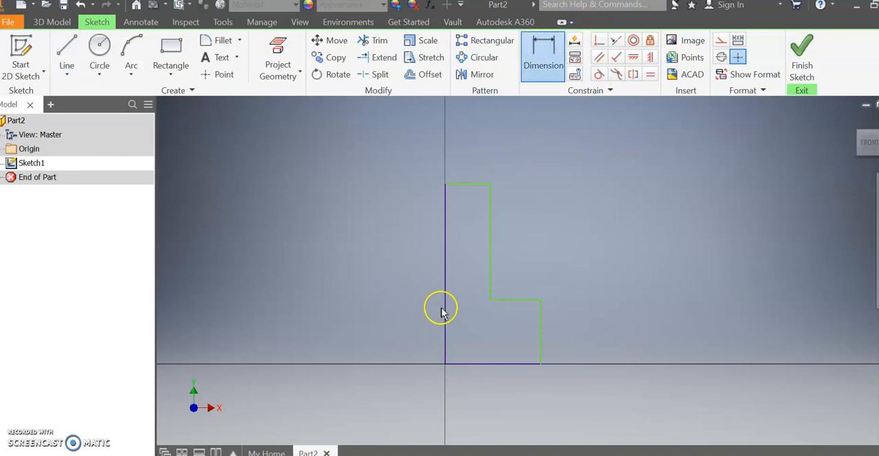
Dimension the profile's left vertical edge as a 2.25 in height.
{"action": "left_click", "coordinate": [442, 309]}
{"action": "type", "text": "2"}
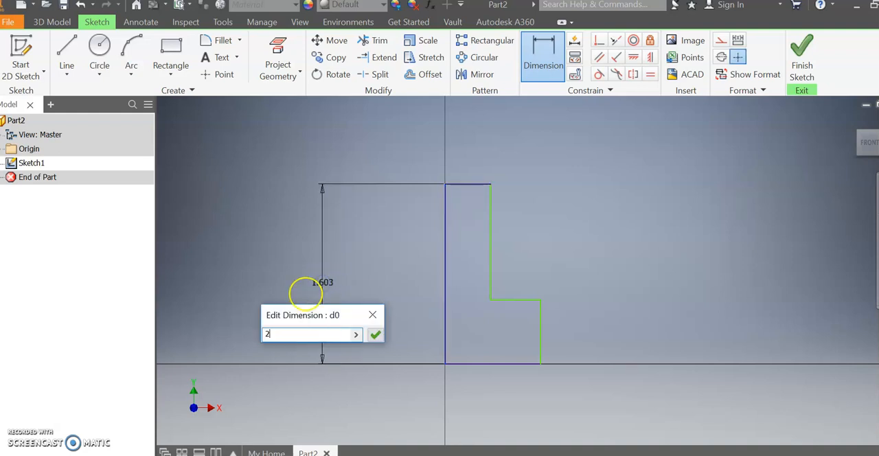
{"action": "type", "text": ".25"}
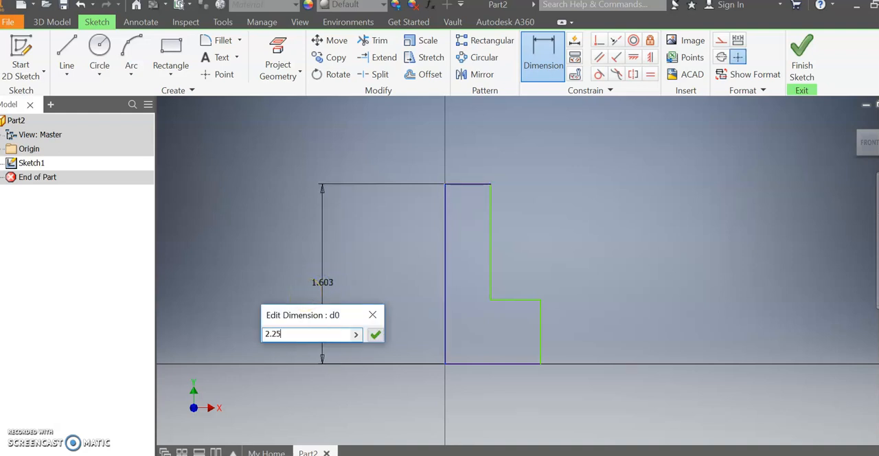
{"action": "left_click", "coordinate": [375, 334]}
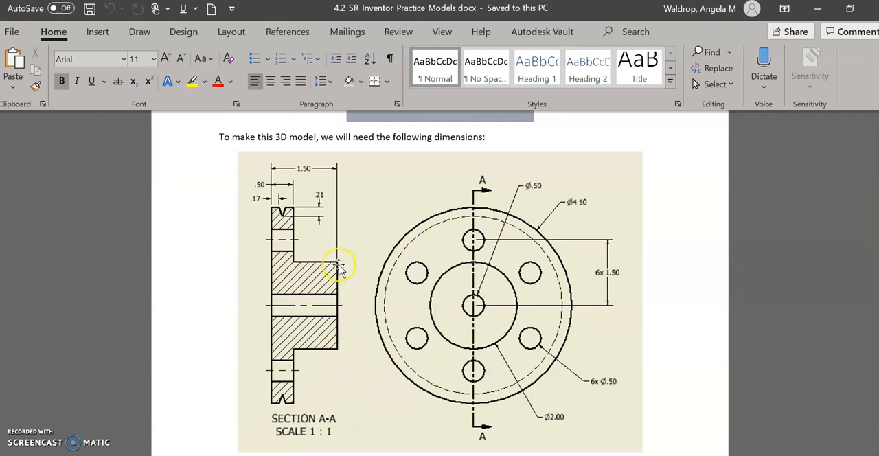
{"action": "mouse_move", "coordinate": [338, 268]}
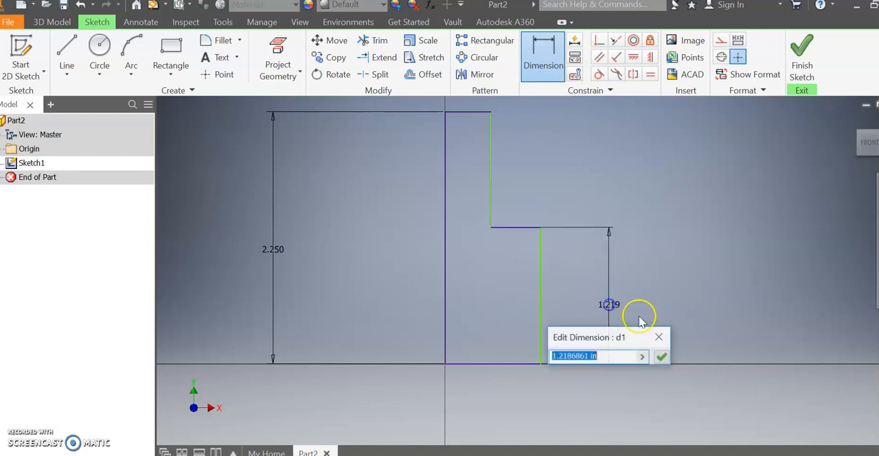
{"action": "left_click", "coordinate": [660, 356]}
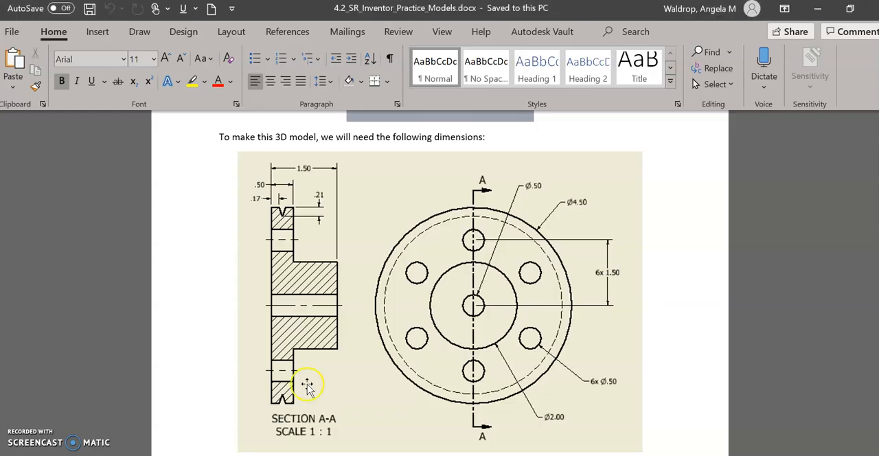
{"action": "mouse_move", "coordinate": [278, 193]}
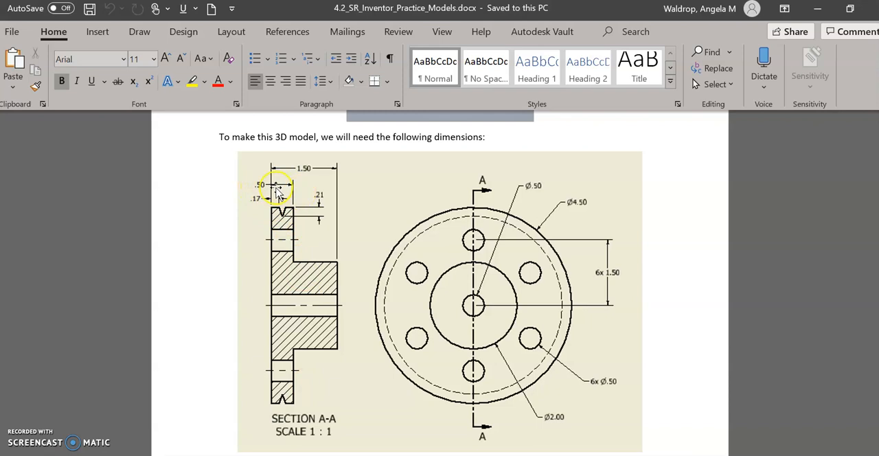
{"action": "mouse_move", "coordinate": [352, 255]}
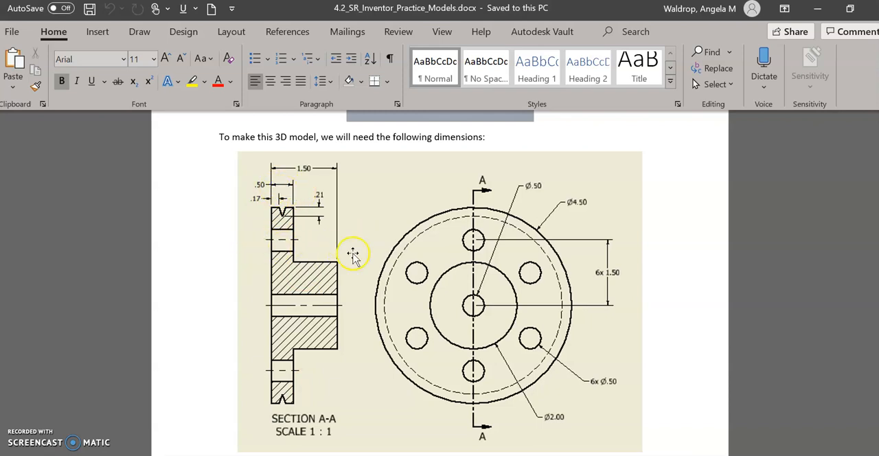
{"action": "mouse_move", "coordinate": [354, 258]}
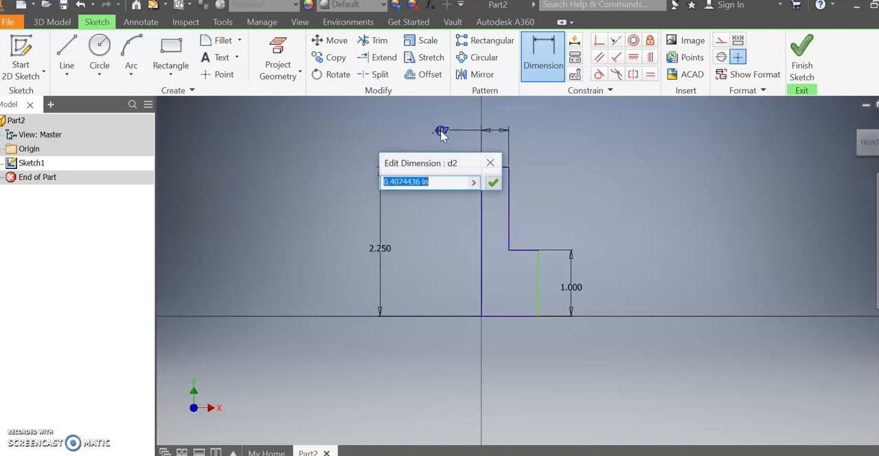
Change the .407 width to 0.500 in and the .854 width to 1.500 in.
{"action": "type", "text": "0."}
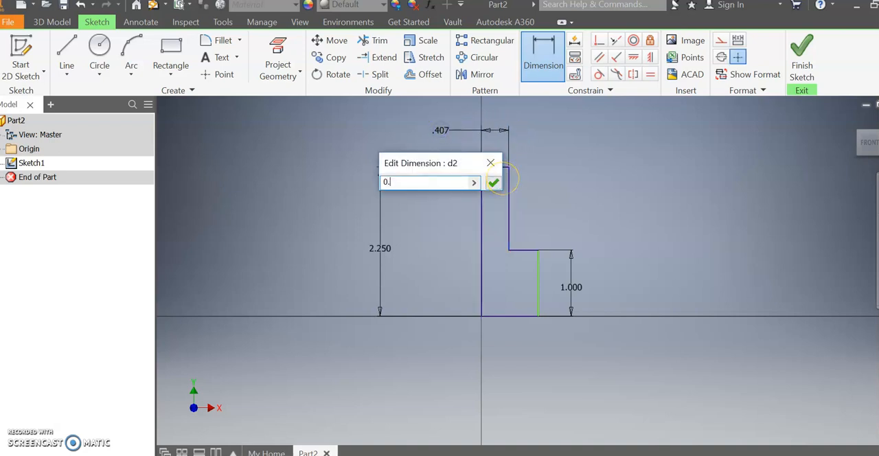
{"action": "left_click", "coordinate": [494, 183]}
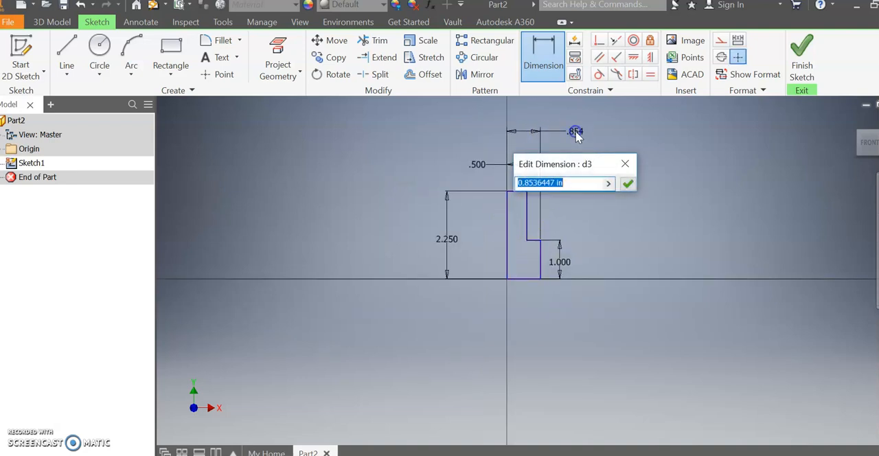
{"action": "type", "text": "1,5"}
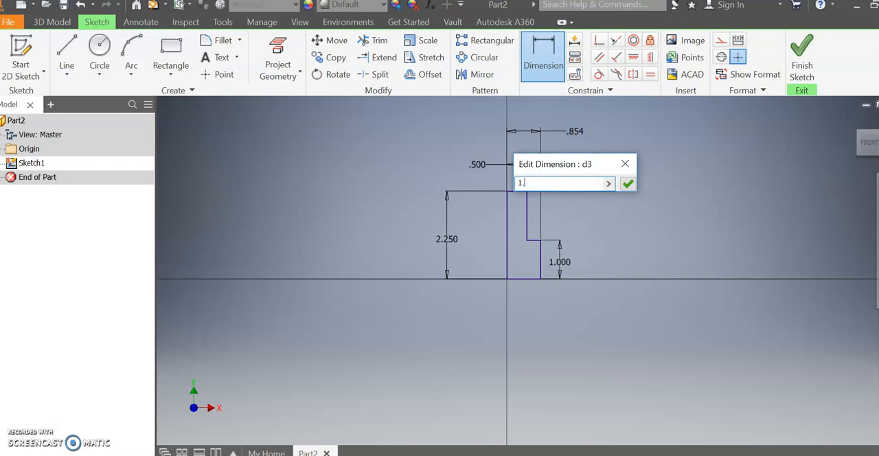
{"action": "left_click", "coordinate": [627, 184]}
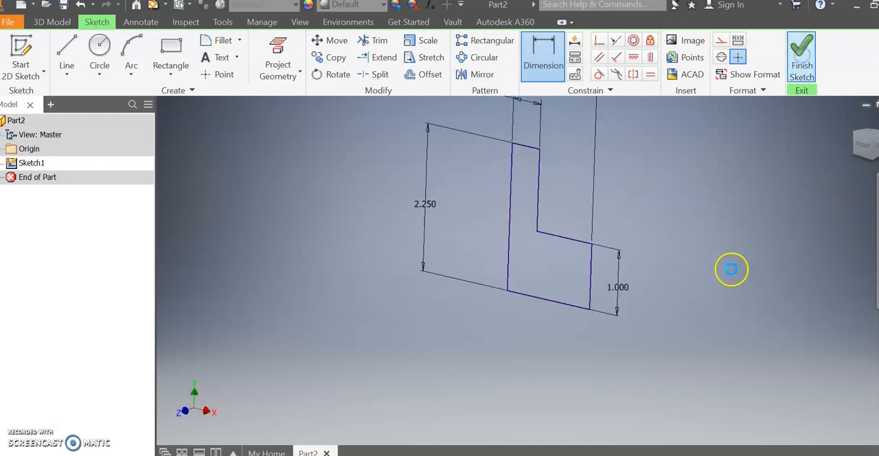
Finish the sketch and revolve the profile a full turn about the X axis into Revolution1.
{"action": "left_click", "coordinate": [802, 55]}
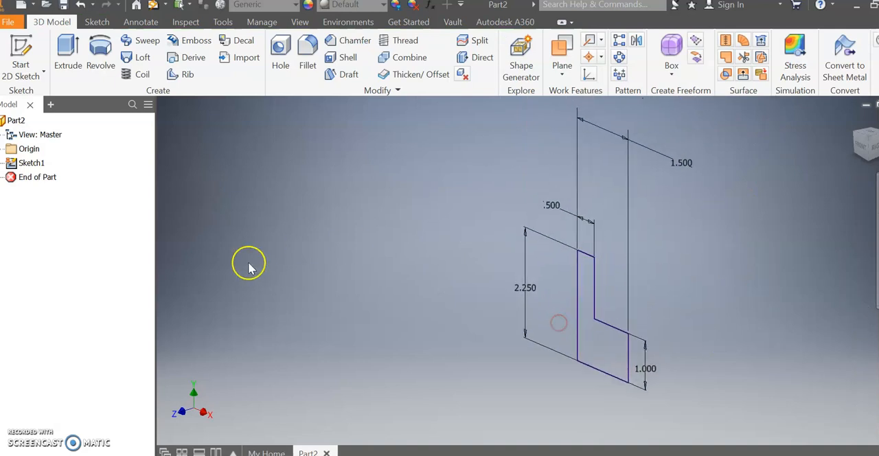
{"action": "left_click", "coordinate": [100, 51]}
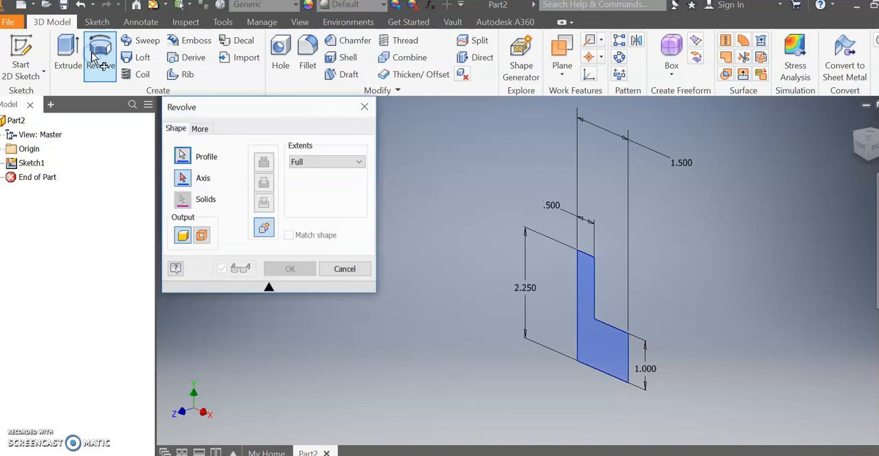
{"action": "mouse_move", "coordinate": [395, 343]}
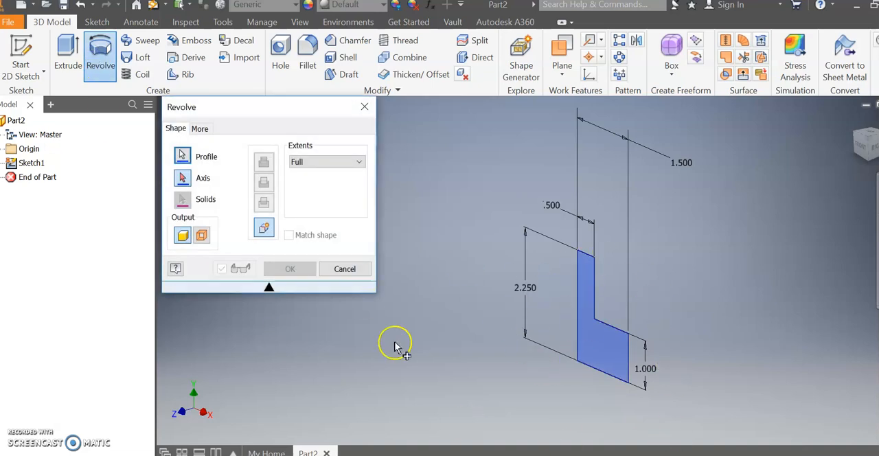
{"action": "mouse_move", "coordinate": [504, 281]}
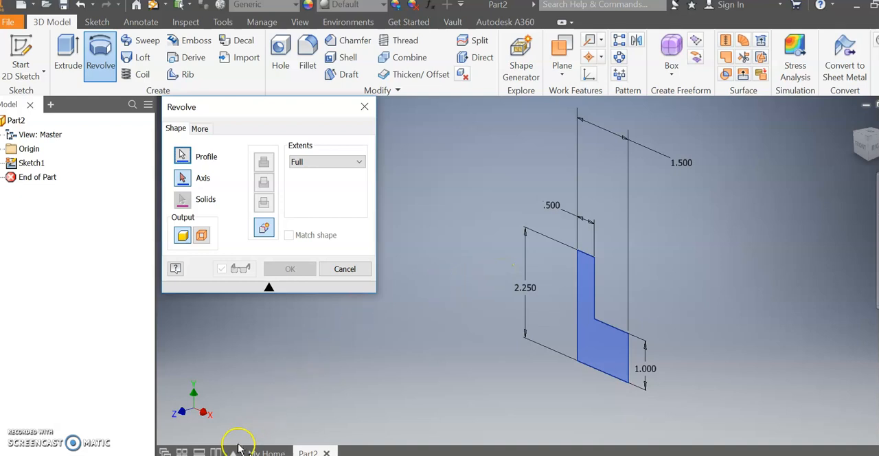
{"action": "mouse_move", "coordinate": [221, 398]}
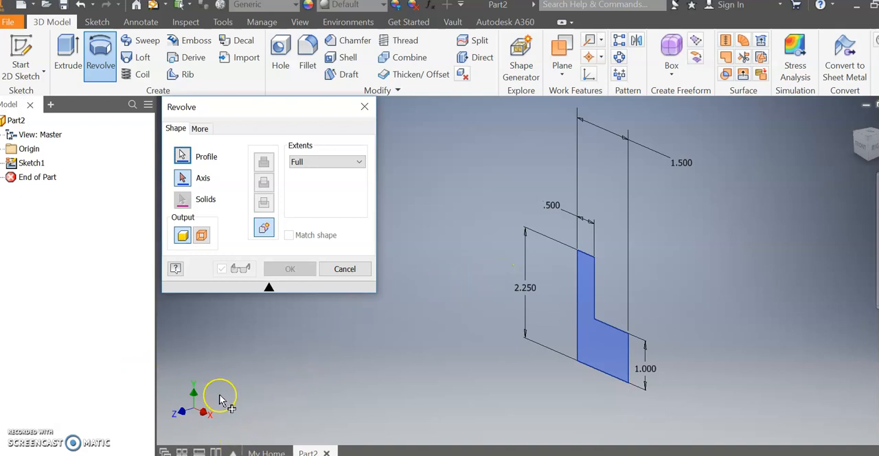
{"action": "mouse_move", "coordinate": [209, 402]}
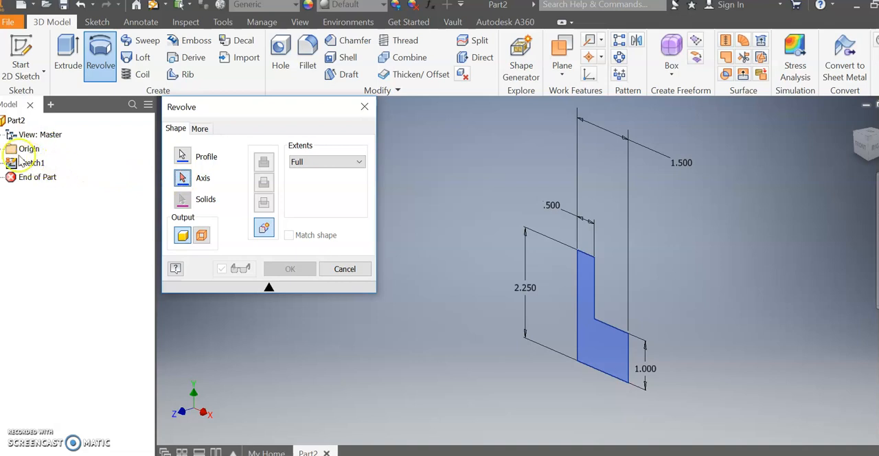
{"action": "left_click", "coordinate": [6, 149]}
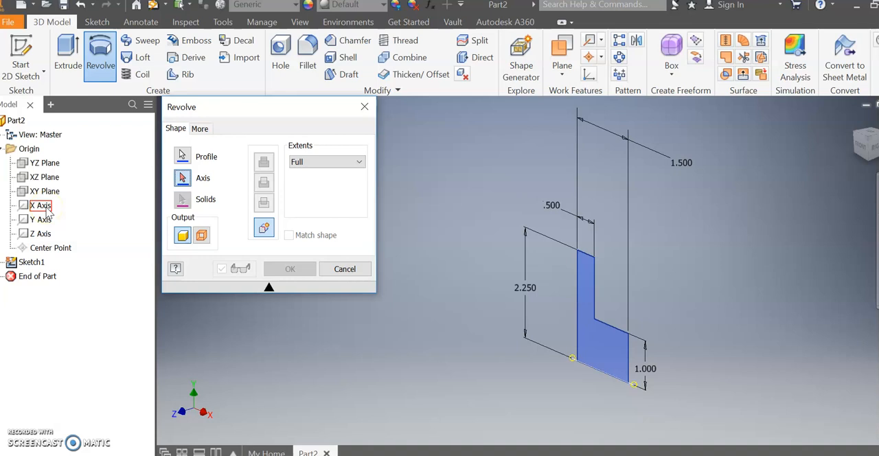
{"action": "left_click", "coordinate": [41, 205]}
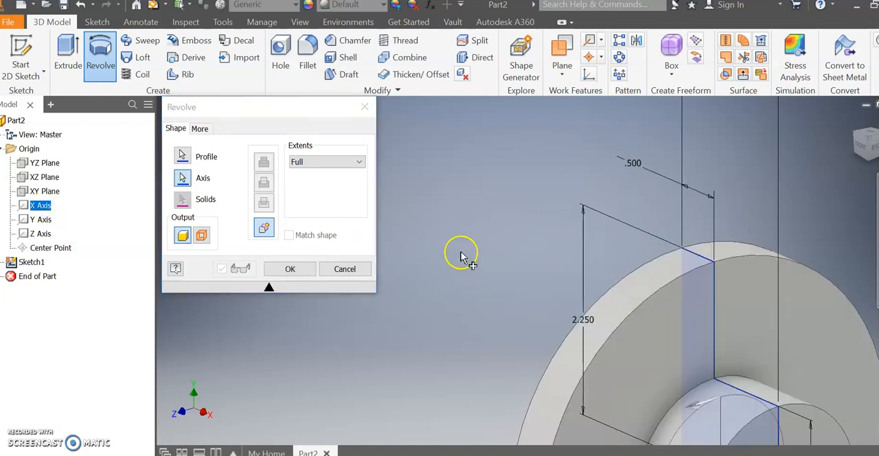
{"action": "left_click_drag", "start_coordinate": [460, 254], "coordinate": [467, 206]}
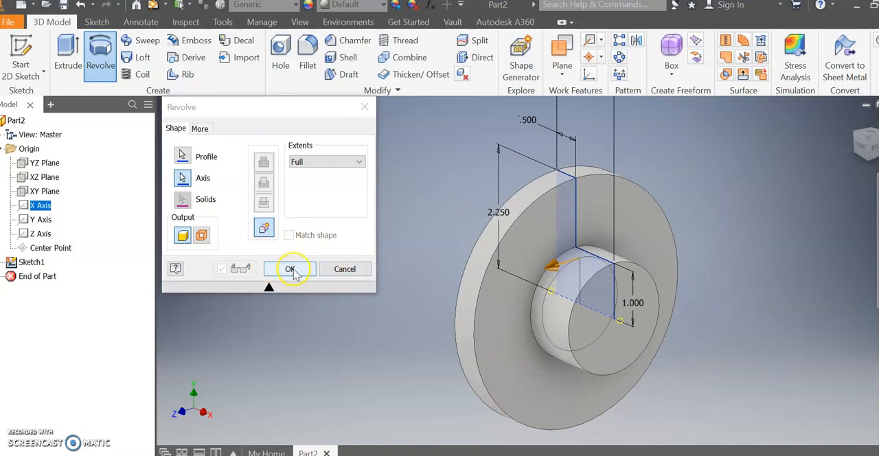
{"action": "left_click", "coordinate": [290, 269]}
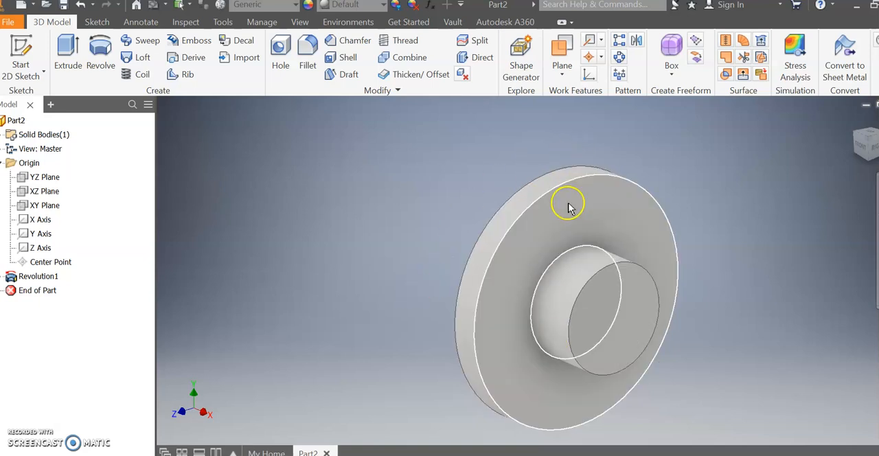
Rotate the view to review the revolved hub, then start a new 2D sketch.
{"action": "left_click_drag", "start_coordinate": [568, 203], "coordinate": [562, 296]}
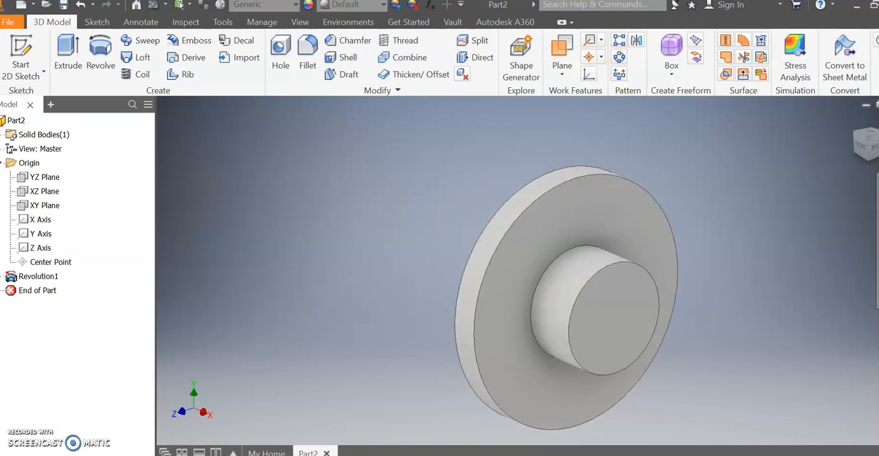
{"action": "mouse_move", "coordinate": [462, 337]}
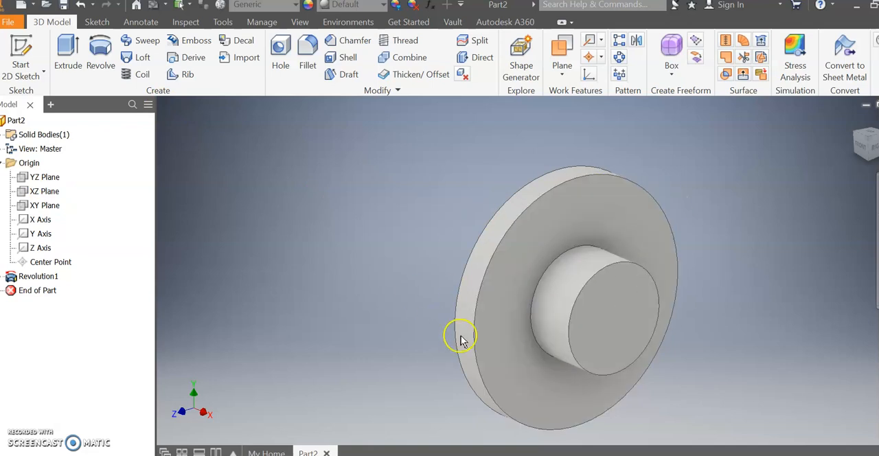
{"action": "mouse_move", "coordinate": [67, 52]}
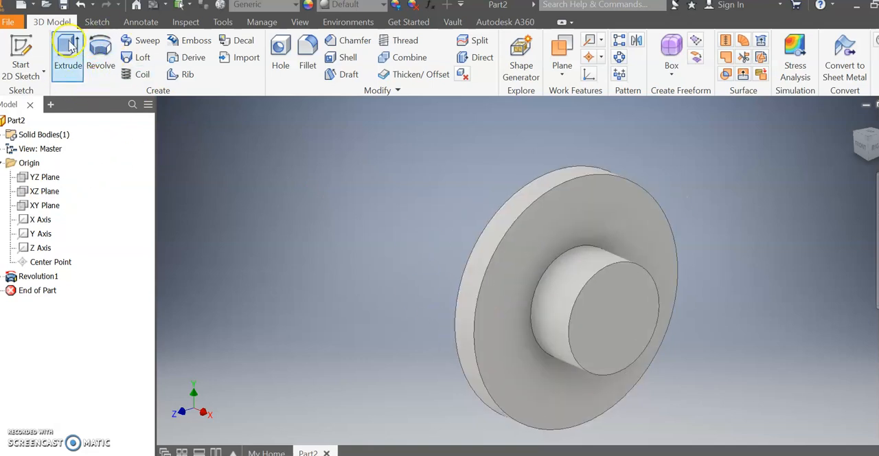
{"action": "left_click", "coordinate": [20, 55]}
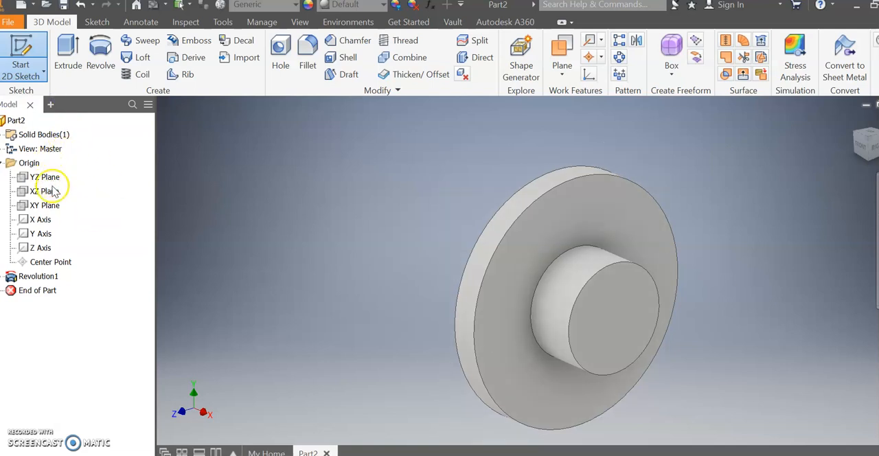
Choose the sketch plane and begin drawing the groove triangle at the flange top.
{"action": "left_click", "coordinate": [43, 204]}
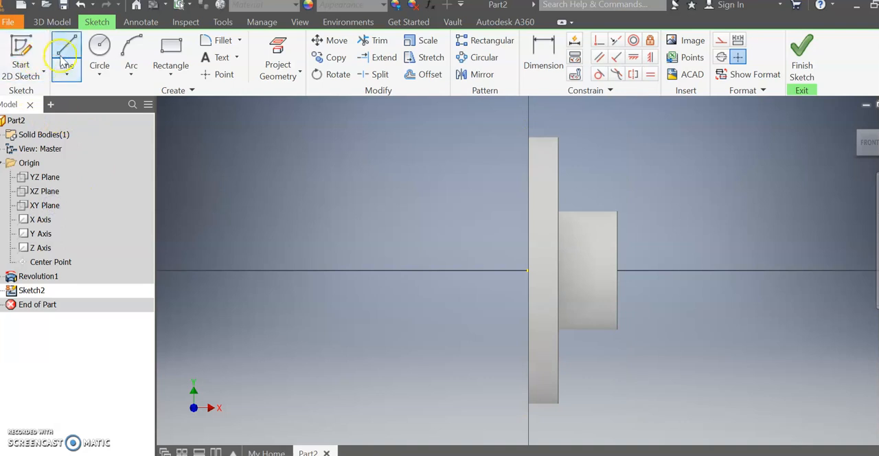
{"action": "left_click", "coordinate": [67, 52]}
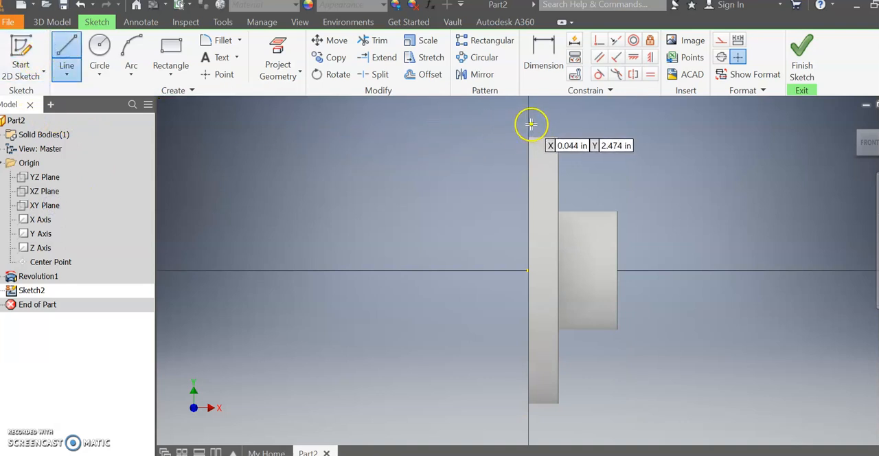
{"action": "left_click", "coordinate": [531, 125]}
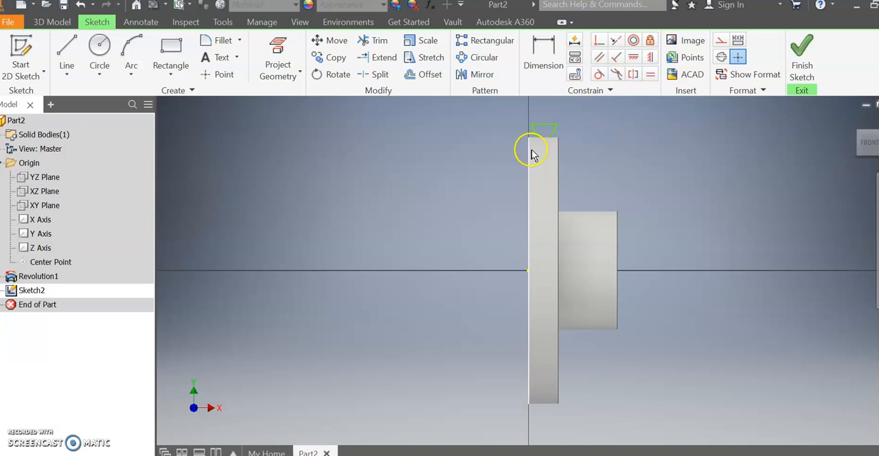
{"action": "mouse_move", "coordinate": [222, 22]}
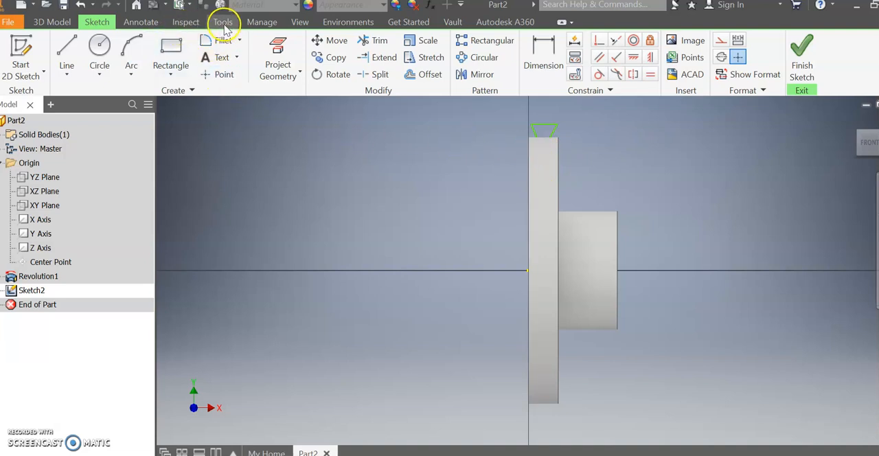
Switch the part's visual style to Wireframe.
{"action": "left_click", "coordinate": [299, 22]}
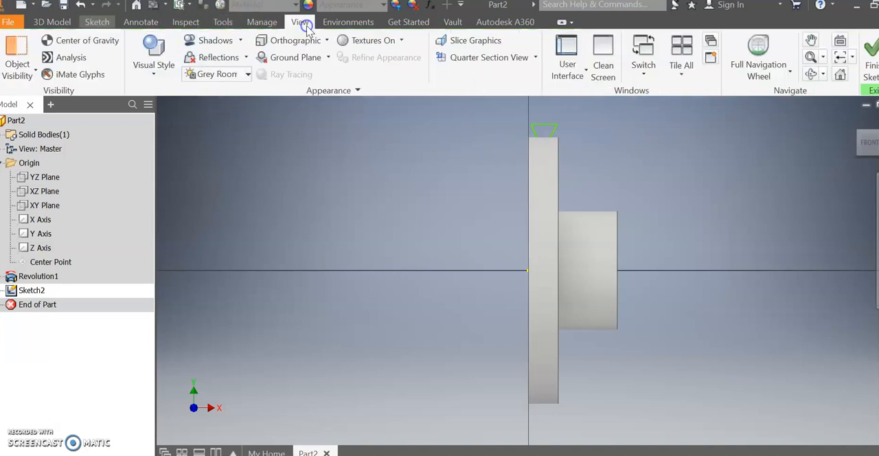
{"action": "left_click", "coordinate": [154, 64]}
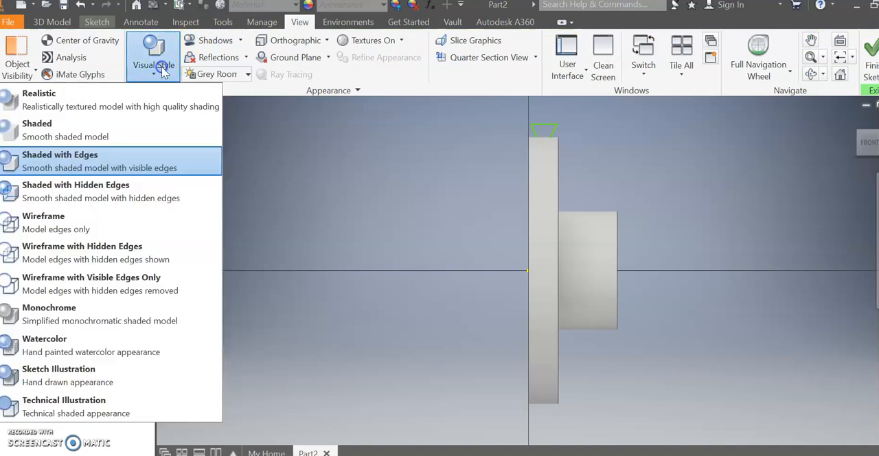
{"action": "mouse_move", "coordinate": [127, 223]}
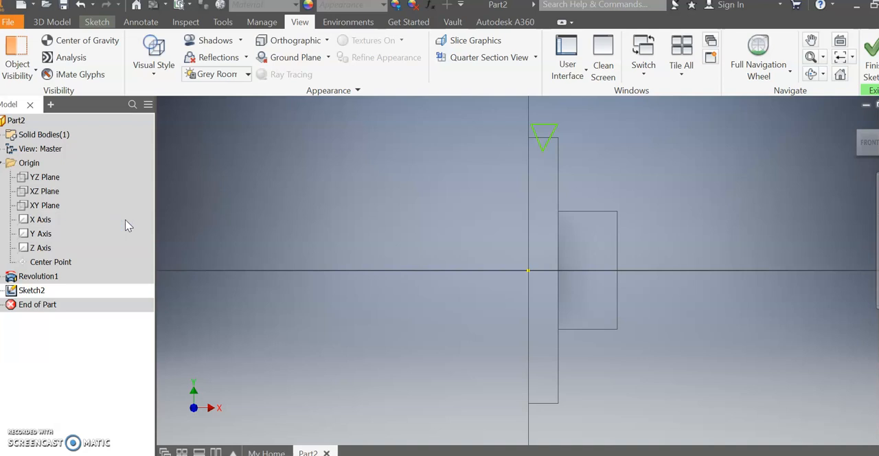
{"action": "mouse_move", "coordinate": [531, 156]}
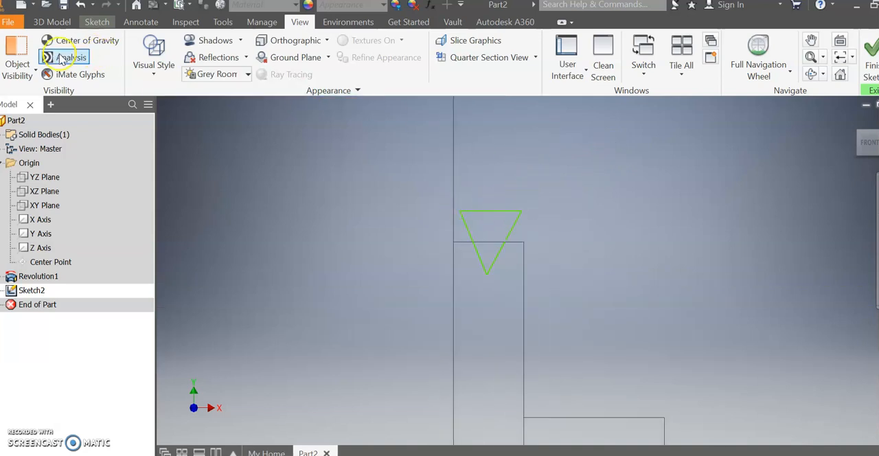
{"action": "left_click", "coordinate": [97, 22]}
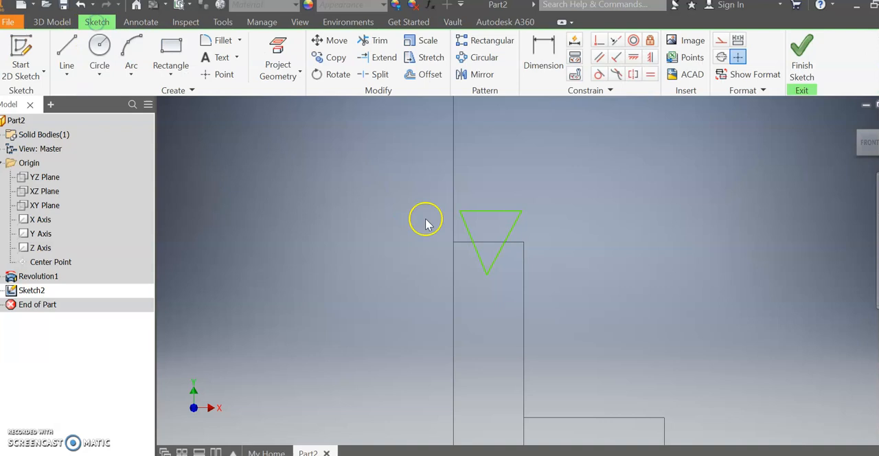
Change the groove triangle's .138 horizontal offset dimension to 0.170 in.
{"action": "left_click", "coordinate": [543, 56]}
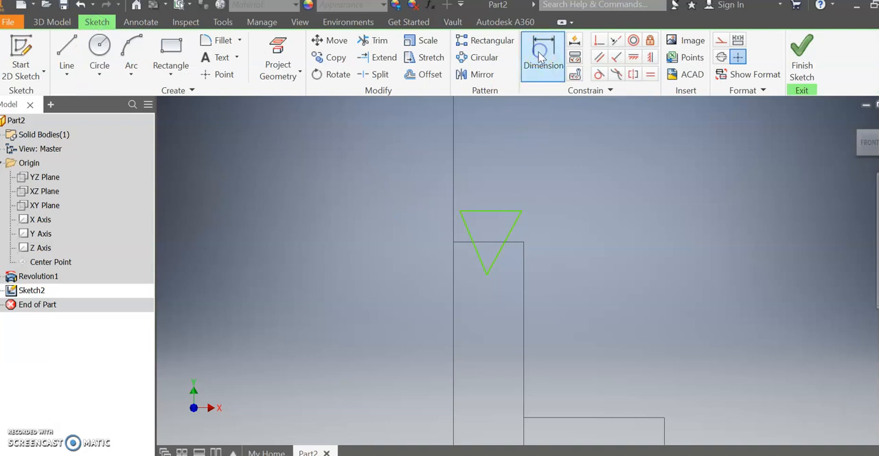
{"action": "left_click", "coordinate": [543, 57]}
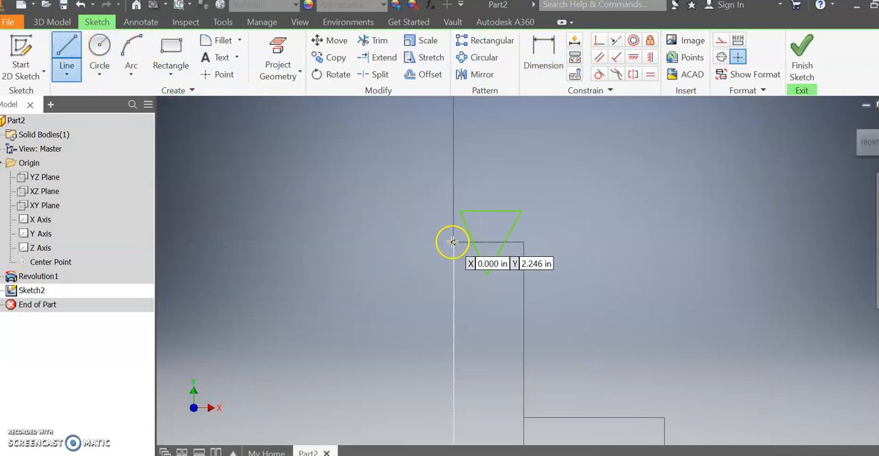
{"action": "mouse_move", "coordinate": [512, 225]}
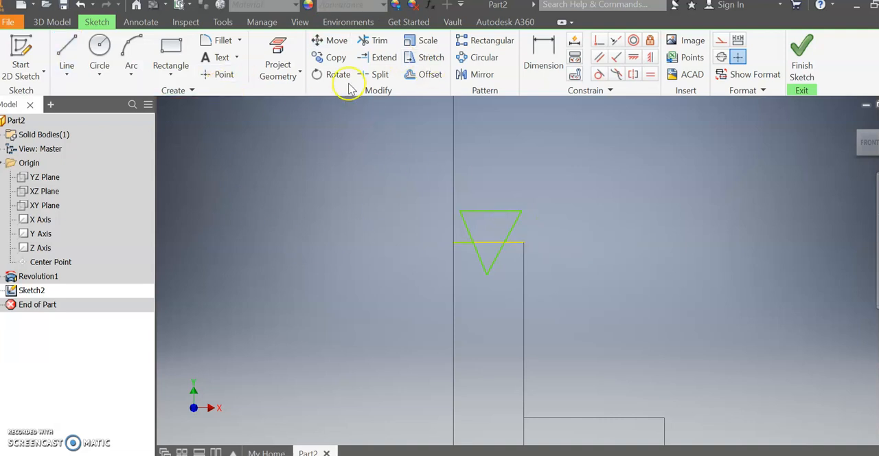
{"action": "left_click", "coordinate": [543, 52]}
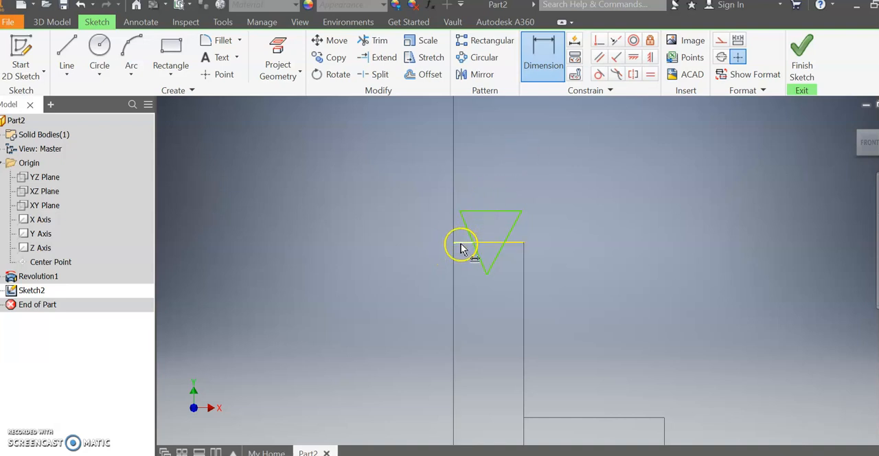
{"action": "left_click", "coordinate": [461, 246]}
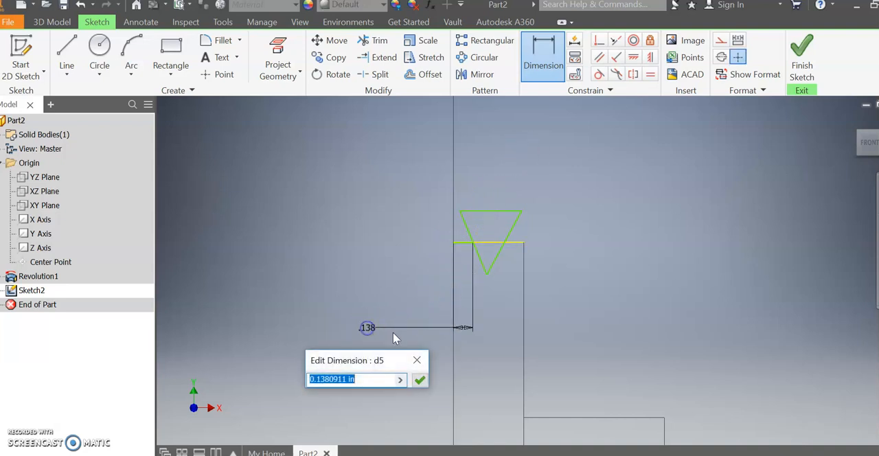
{"action": "type", "text": "0.1"}
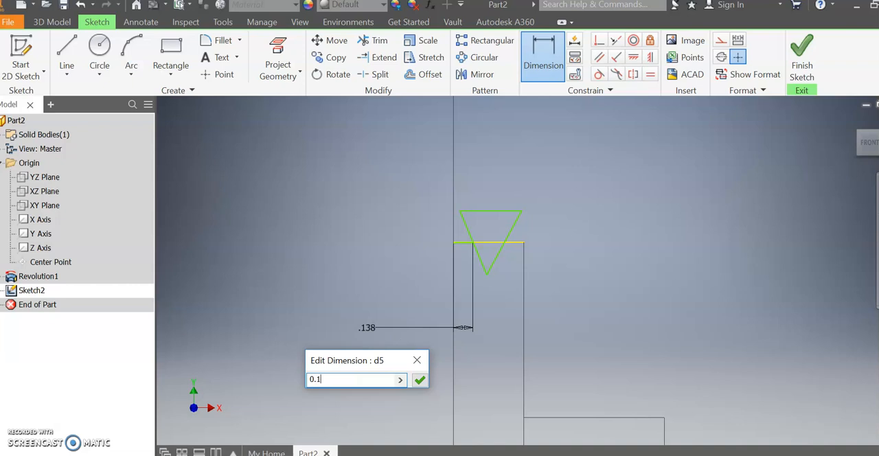
{"action": "left_click", "coordinate": [419, 379]}
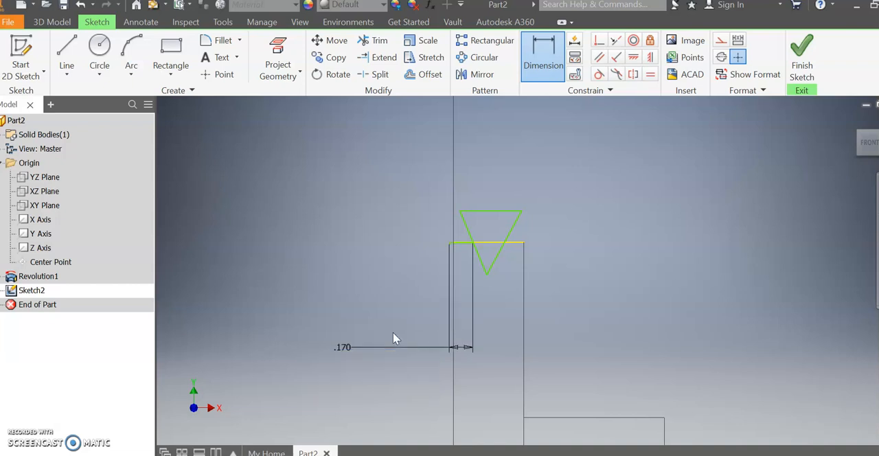
{"action": "mouse_move", "coordinate": [442, 332]}
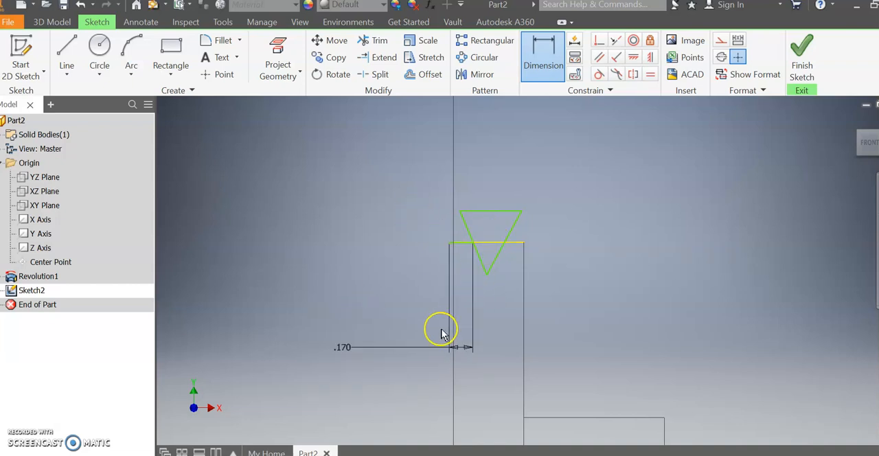
{"action": "left_click", "coordinate": [67, 51]}
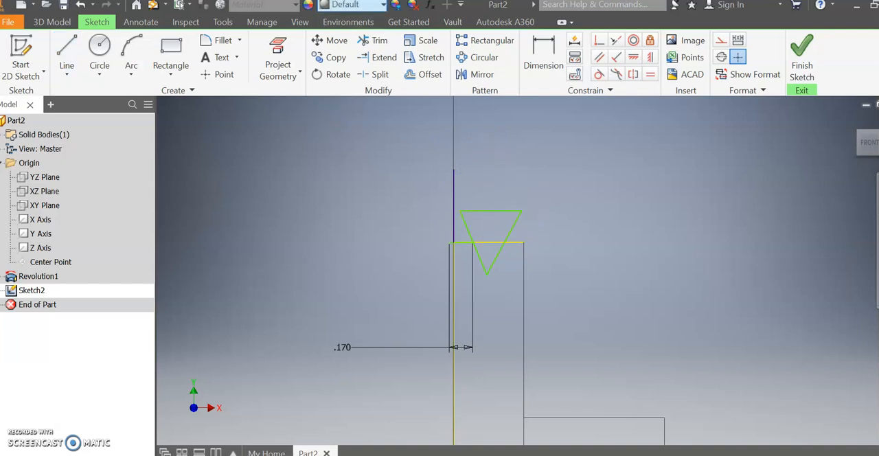
Move the groove triangle onto the rim corner without relaxing dimensions or constraints.
{"action": "left_click", "coordinate": [336, 40]}
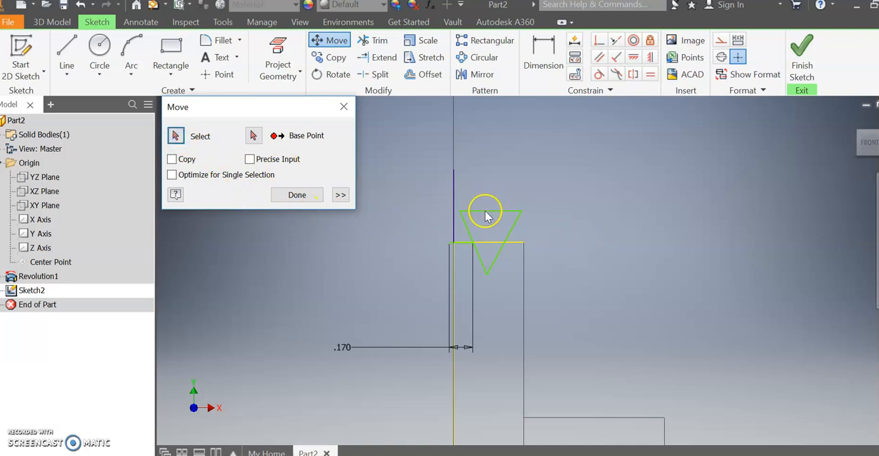
{"action": "mouse_move", "coordinate": [459, 201]}
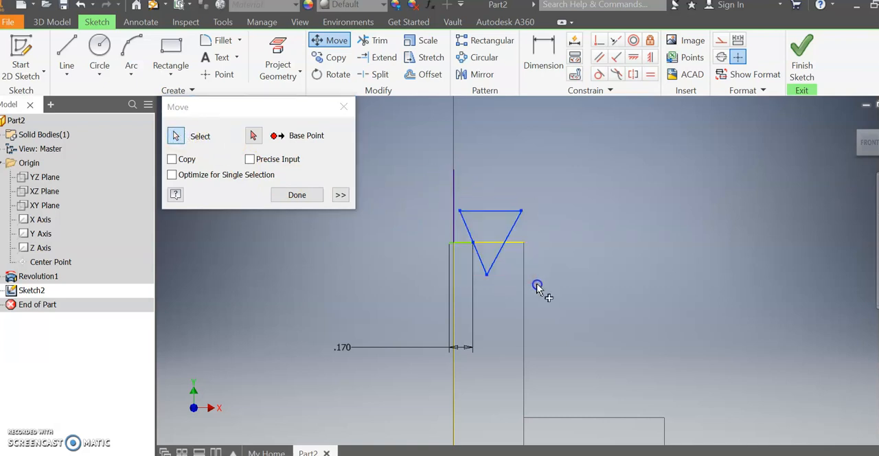
{"action": "left_click", "coordinate": [255, 135]}
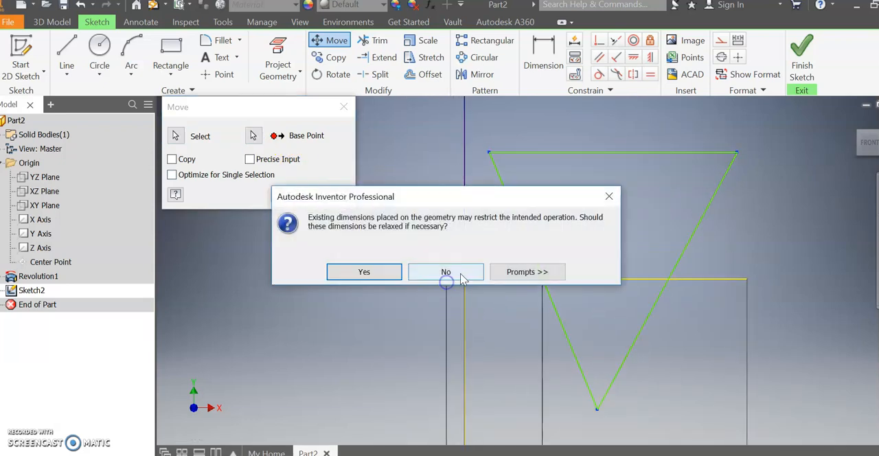
{"action": "mouse_move", "coordinate": [450, 271]}
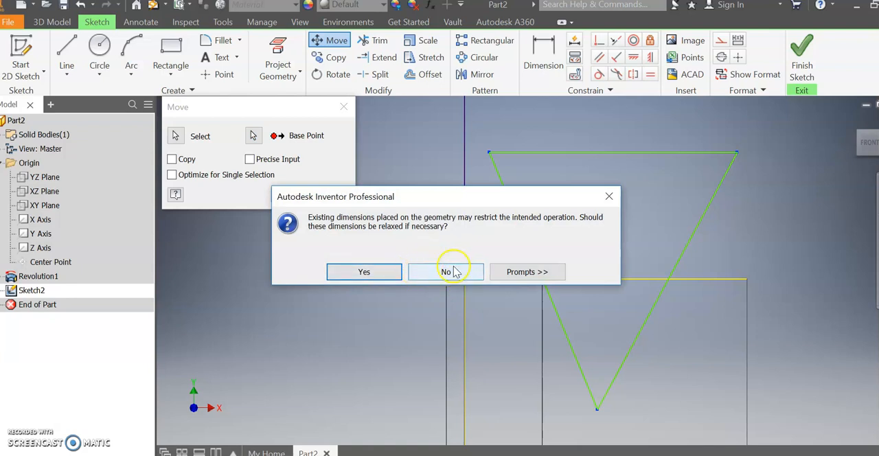
{"action": "left_click", "coordinate": [445, 272]}
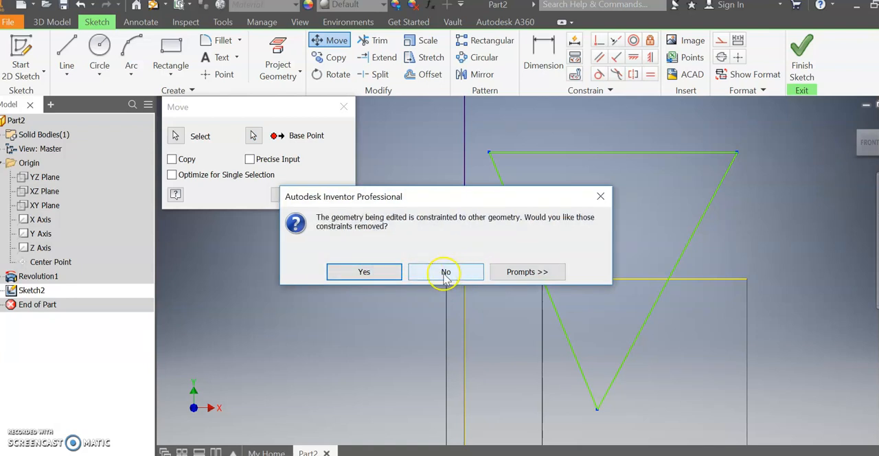
{"action": "left_click", "coordinate": [446, 271]}
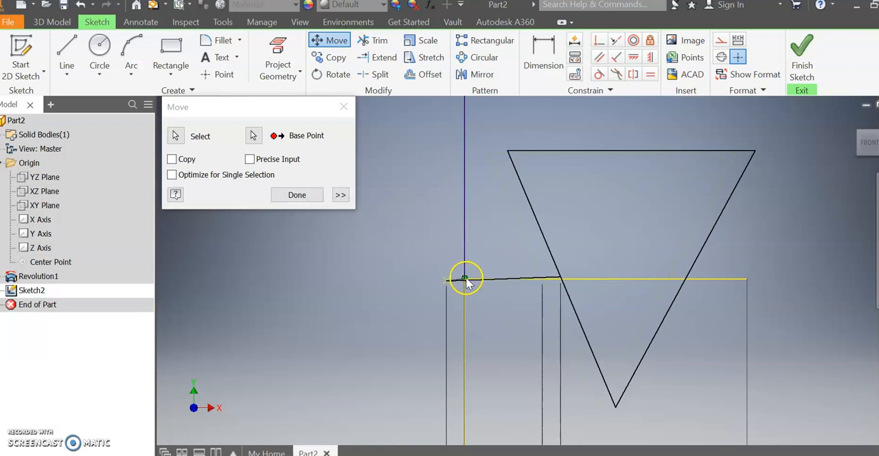
{"action": "left_click", "coordinate": [612, 285]}
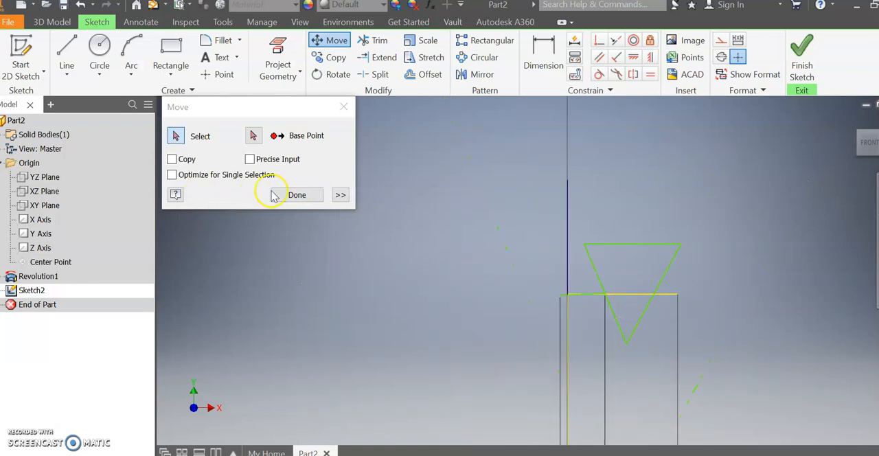
{"action": "left_click", "coordinate": [297, 194]}
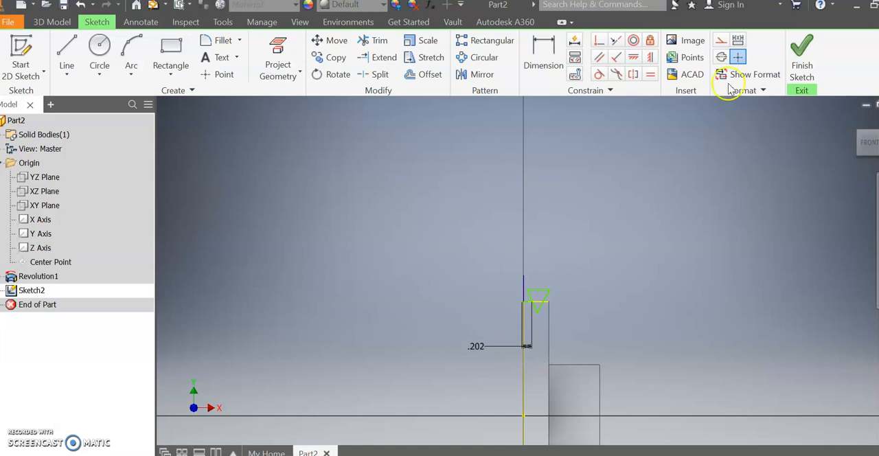
{"action": "mouse_move", "coordinate": [595, 230]}
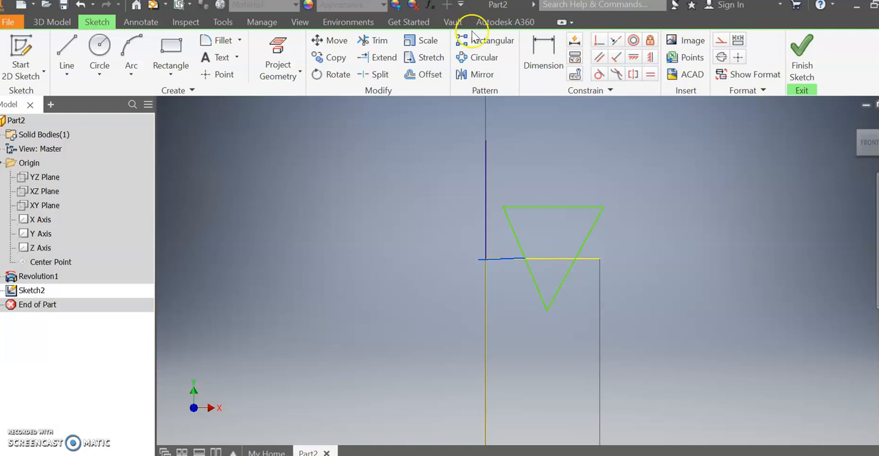
Delete the 0.170 in horizontal offset dimension from the groove triangle sketch.
{"action": "left_click", "coordinate": [543, 55]}
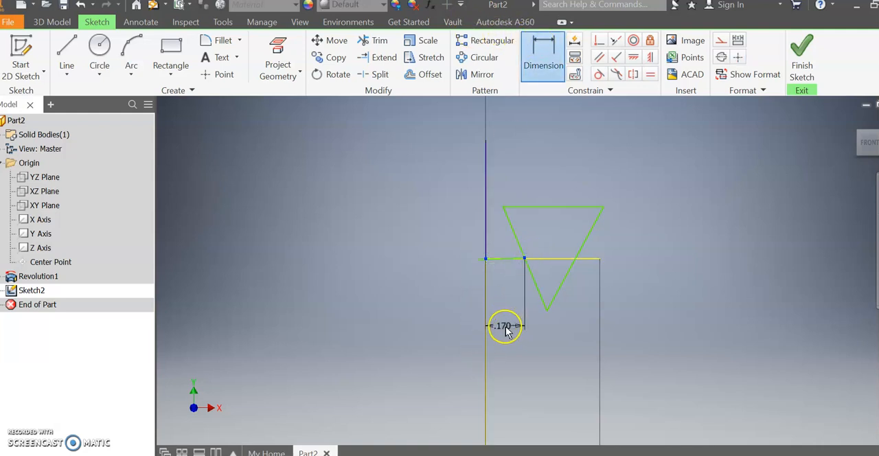
{"action": "left_click", "coordinate": [505, 325]}
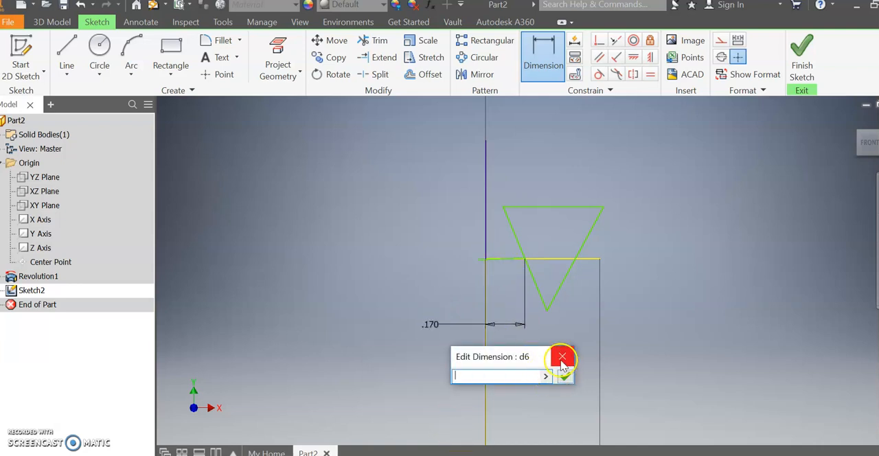
{"action": "left_click", "coordinate": [562, 357]}
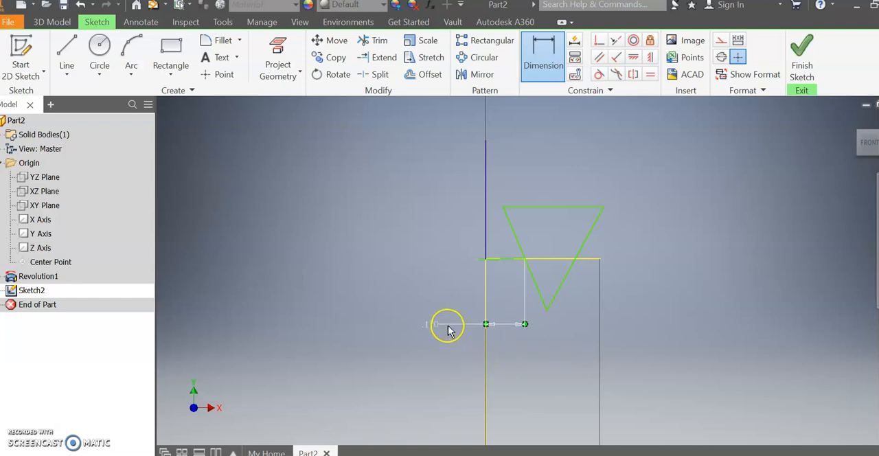
{"action": "left_click", "coordinate": [446, 323]}
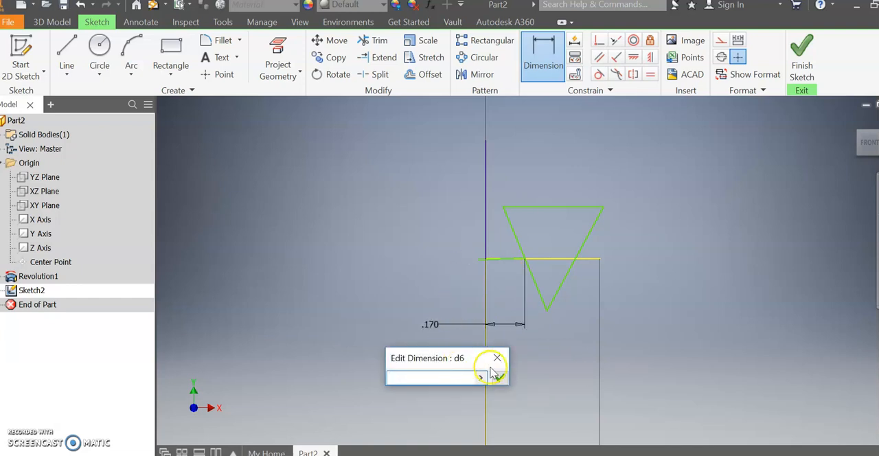
{"action": "left_click", "coordinate": [481, 377]}
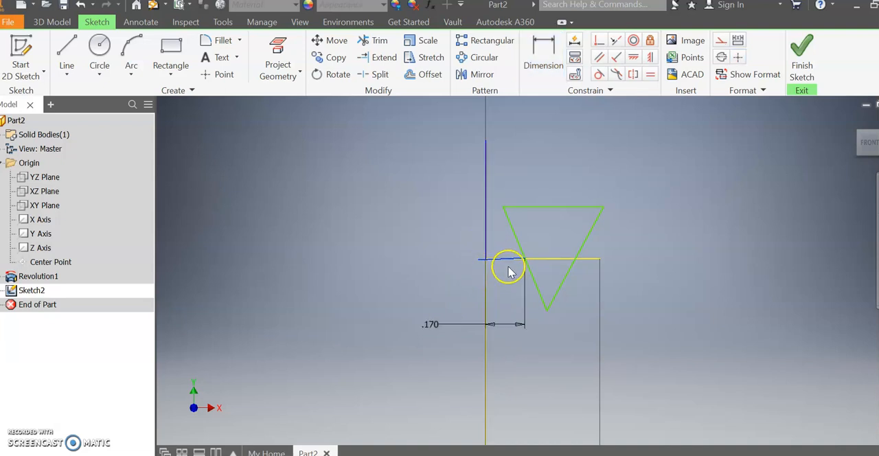
{"action": "left_click", "coordinate": [509, 260]}
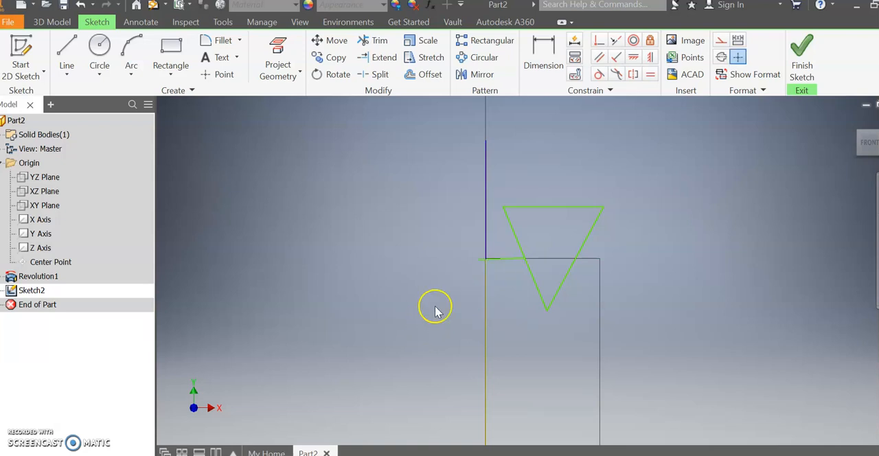
{"action": "mouse_move", "coordinate": [505, 265]}
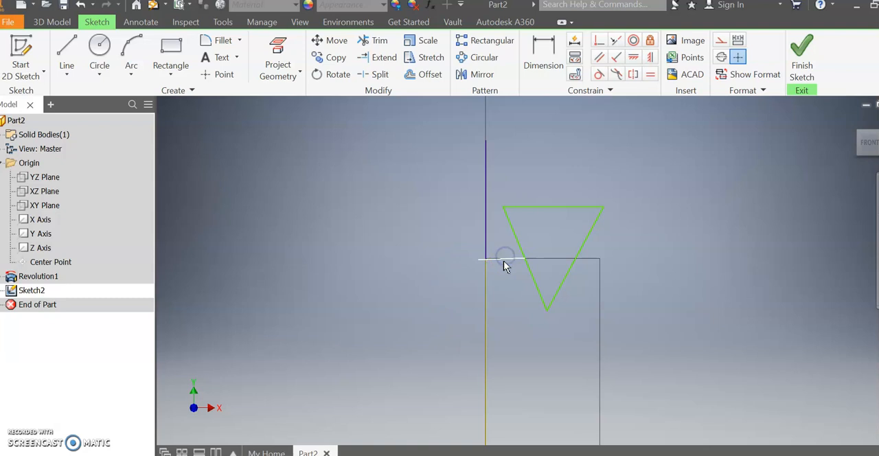
{"action": "mouse_move", "coordinate": [488, 241]}
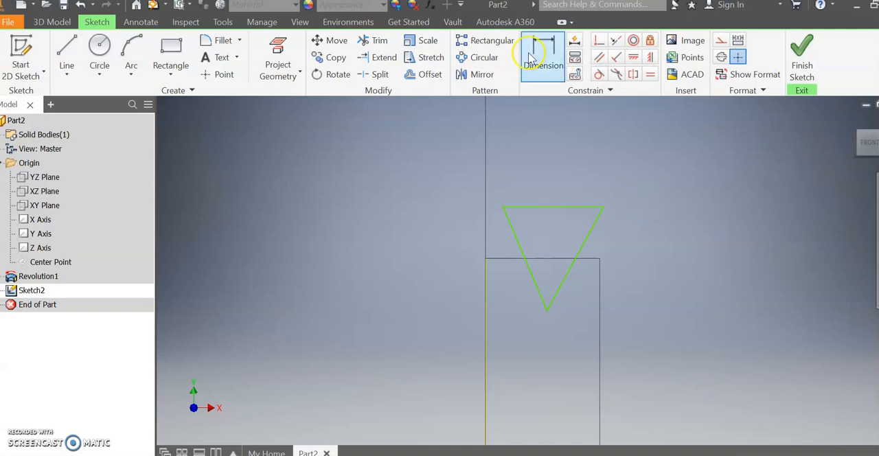
Dimension the triangle's lower tip 0.210 in below the flange's top edge.
{"action": "left_click", "coordinate": [543, 57]}
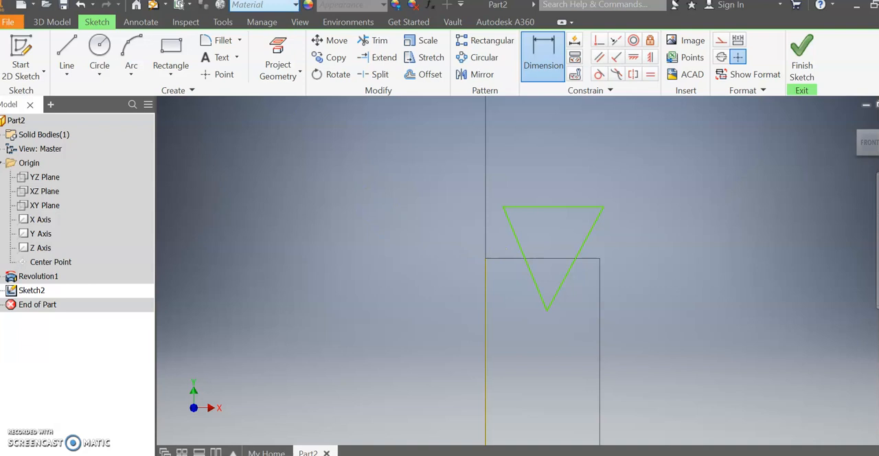
{"action": "left_click", "coordinate": [67, 52]}
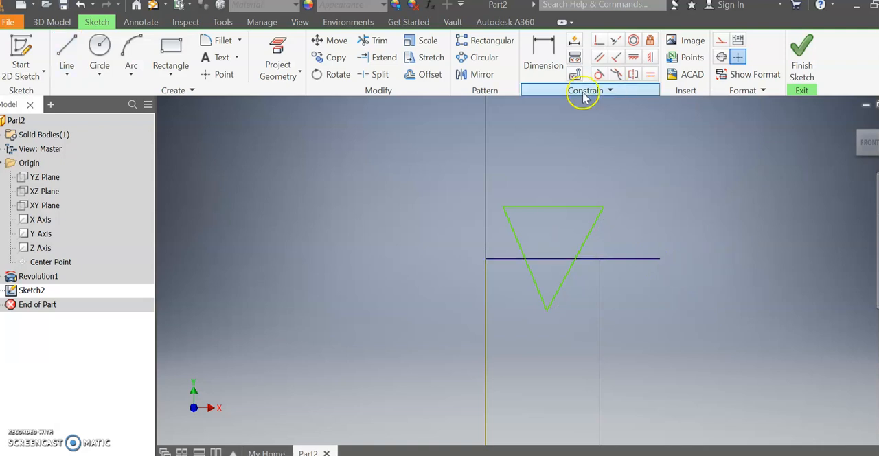
{"action": "left_click", "coordinate": [543, 52]}
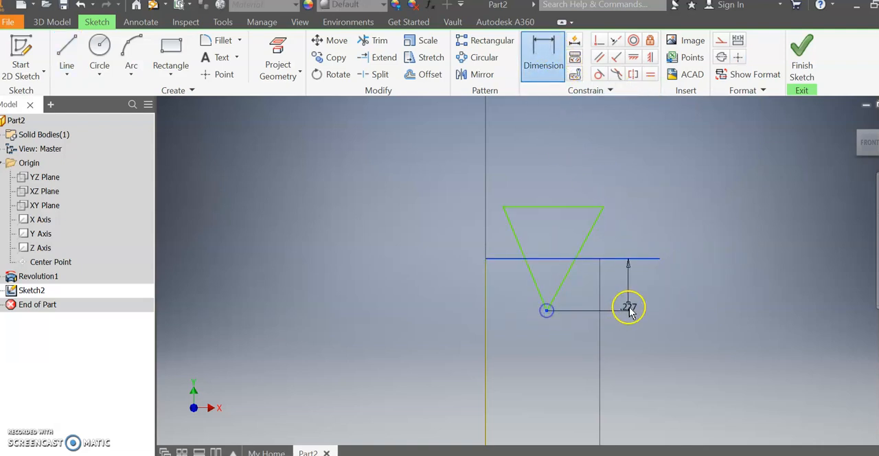
{"action": "left_click", "coordinate": [628, 306]}
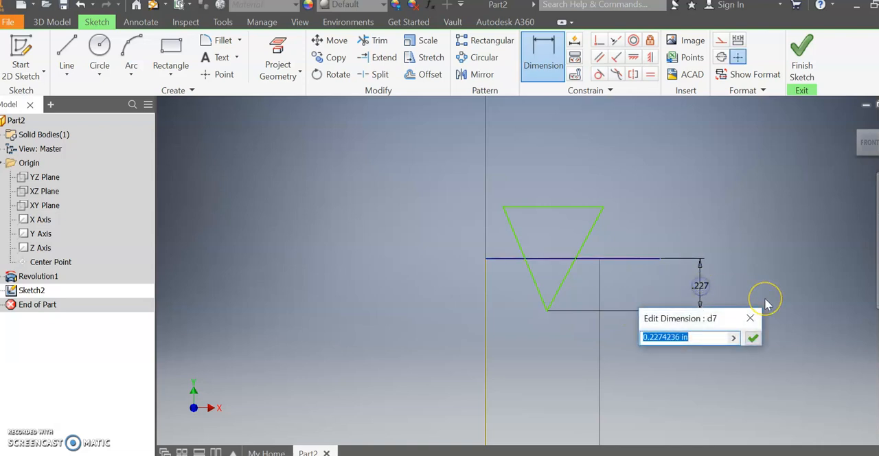
{"action": "type", "text": "0.2"}
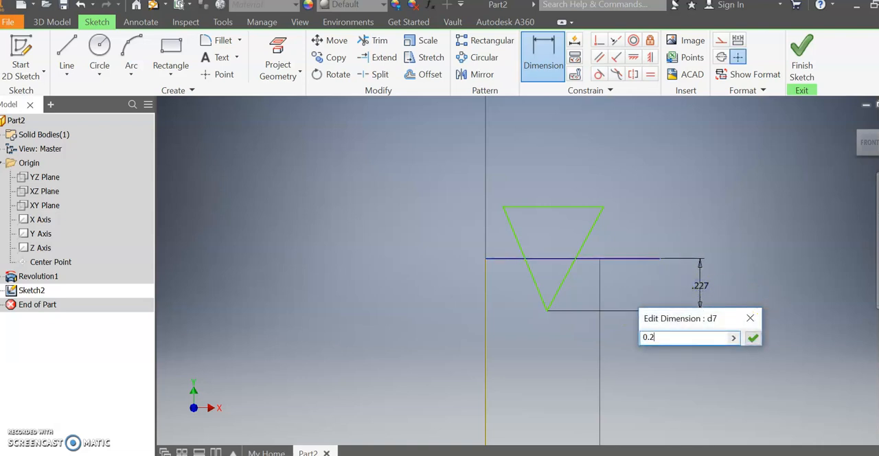
{"action": "left_click", "coordinate": [753, 337]}
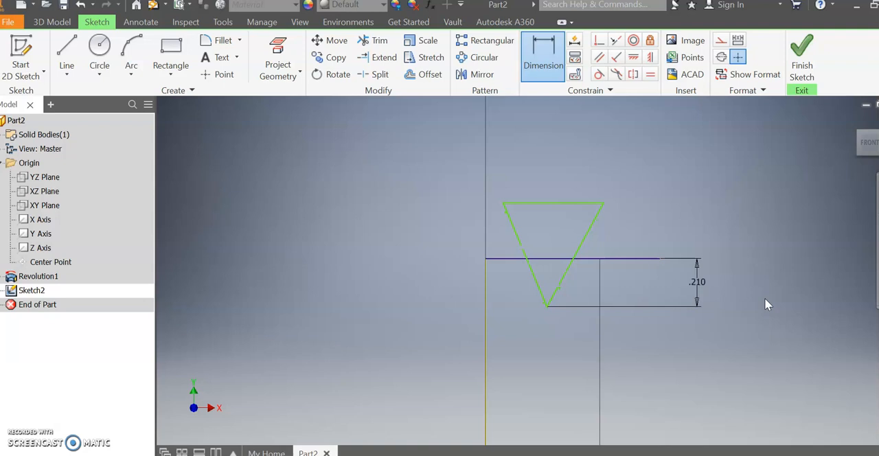
{"action": "mouse_move", "coordinate": [704, 275]}
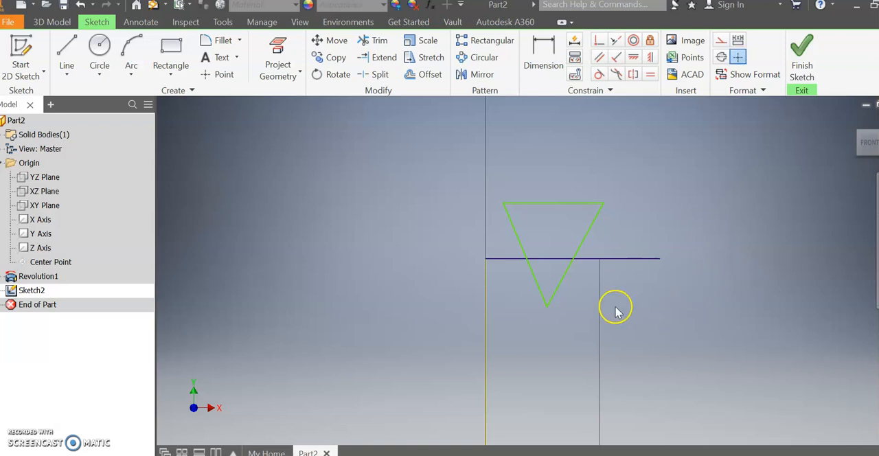
Finish Sketch2's groove triangle and exit back to 3D modeling.
{"action": "left_click", "coordinate": [573, 259]}
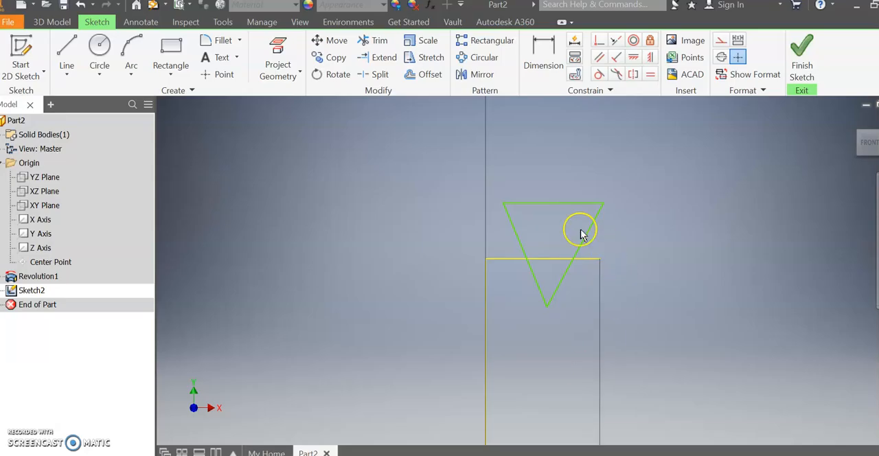
{"action": "mouse_move", "coordinate": [588, 227]}
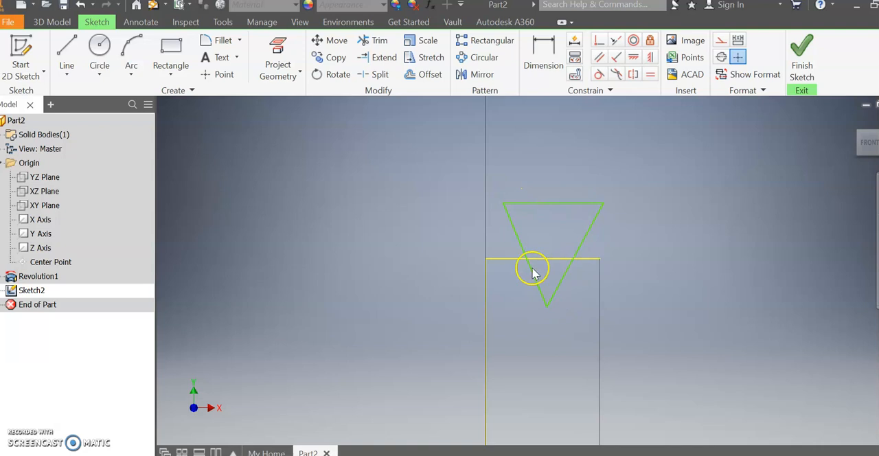
{"action": "mouse_move", "coordinate": [598, 278]}
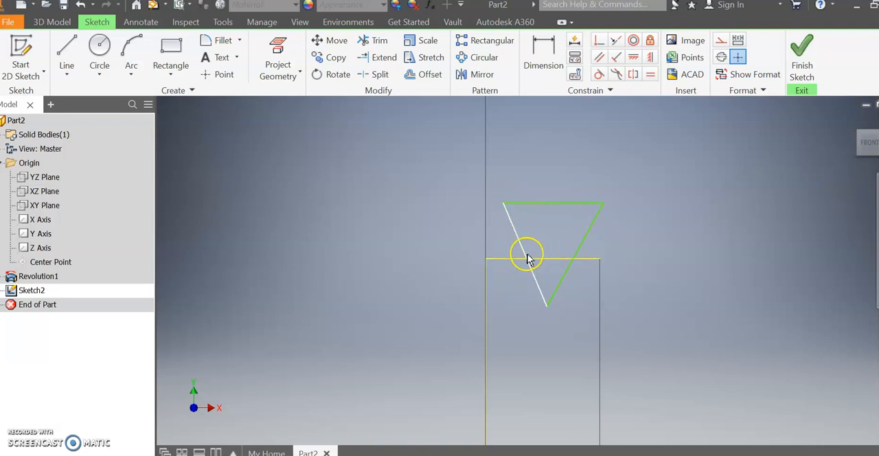
{"action": "left_click", "coordinate": [527, 258]}
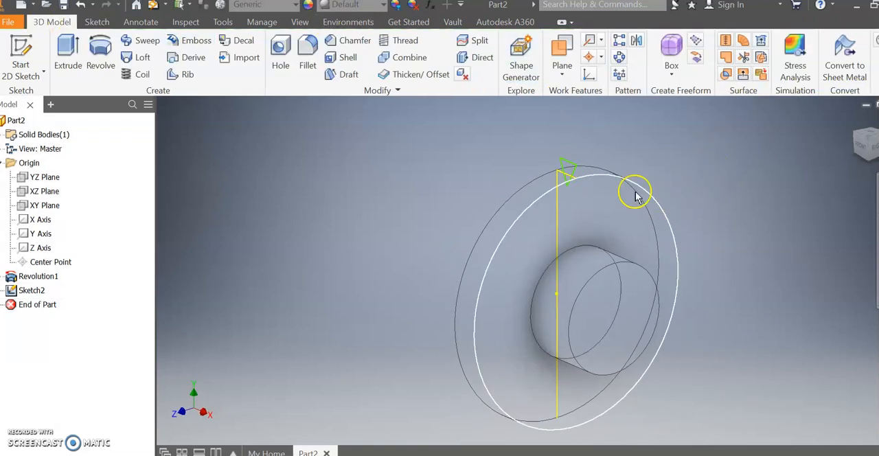
Change the visual style from wireframe to a shaded display.
{"action": "left_click", "coordinate": [300, 21]}
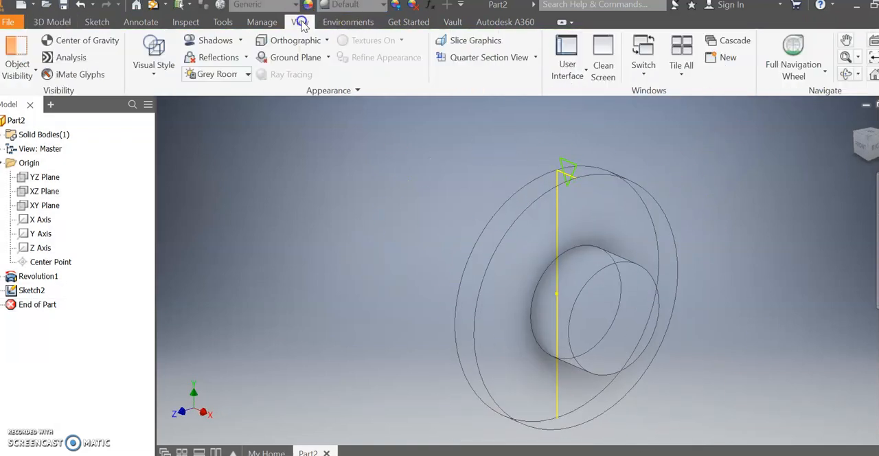
{"action": "left_click", "coordinate": [153, 55]}
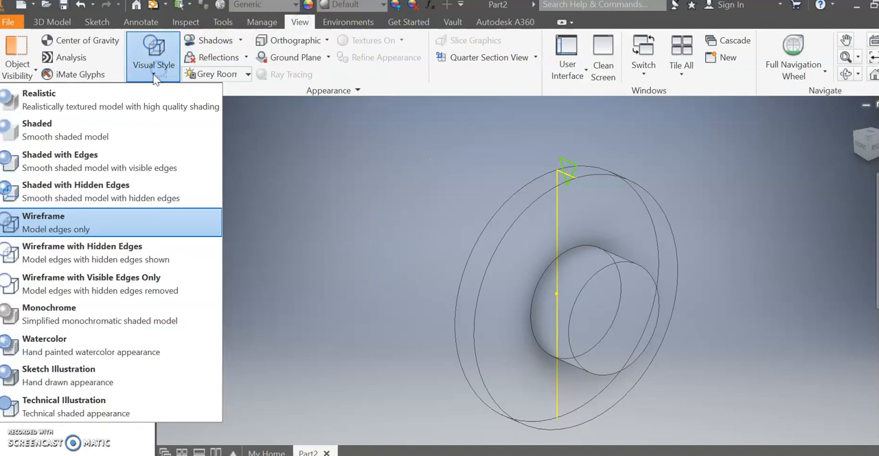
{"action": "mouse_move", "coordinate": [100, 100]}
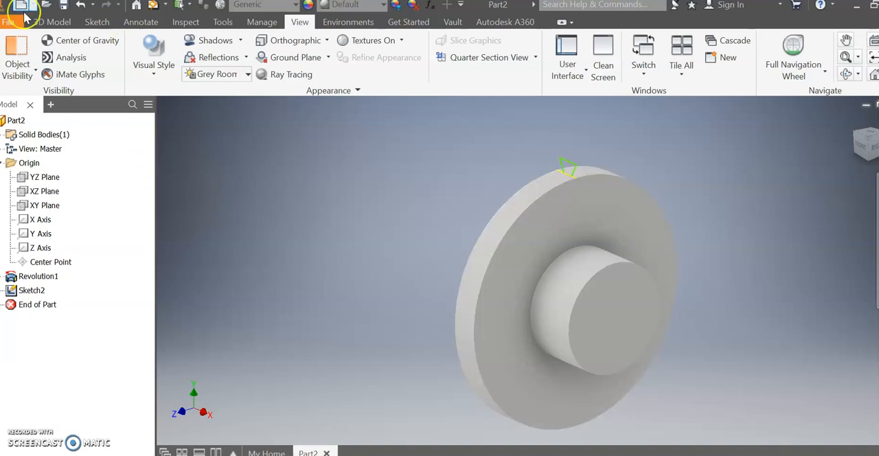
{"action": "left_click", "coordinate": [51, 21]}
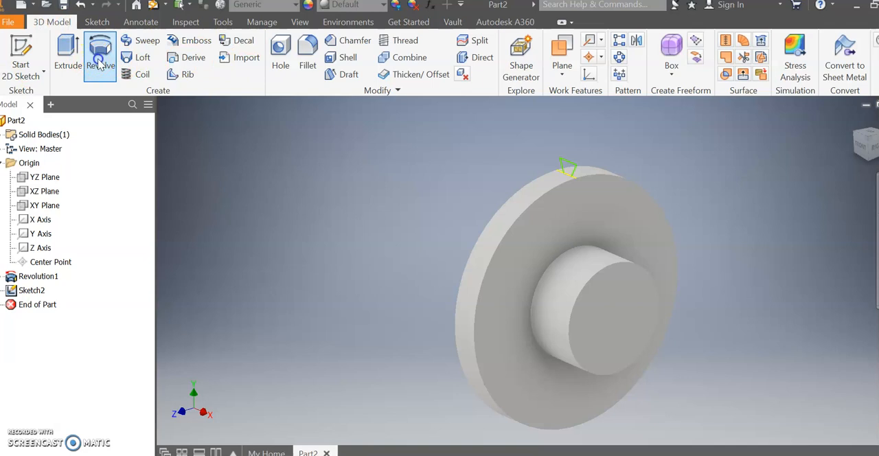
Revolve the triangle profile as a full cut about the X axis, creating Revolution2.
{"action": "left_click", "coordinate": [100, 54]}
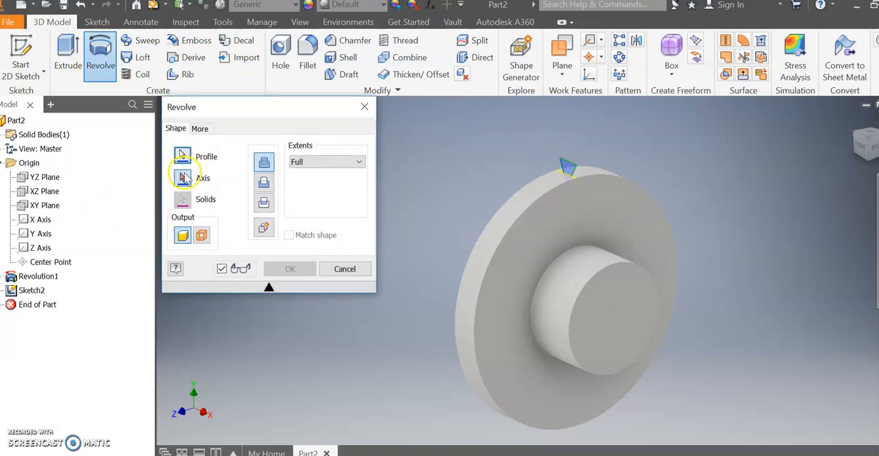
{"action": "left_click", "coordinate": [40, 233]}
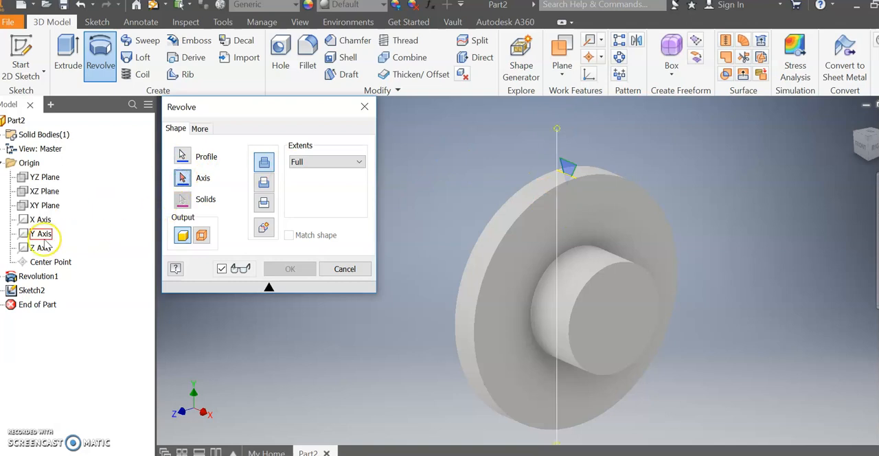
{"action": "left_click", "coordinate": [41, 219]}
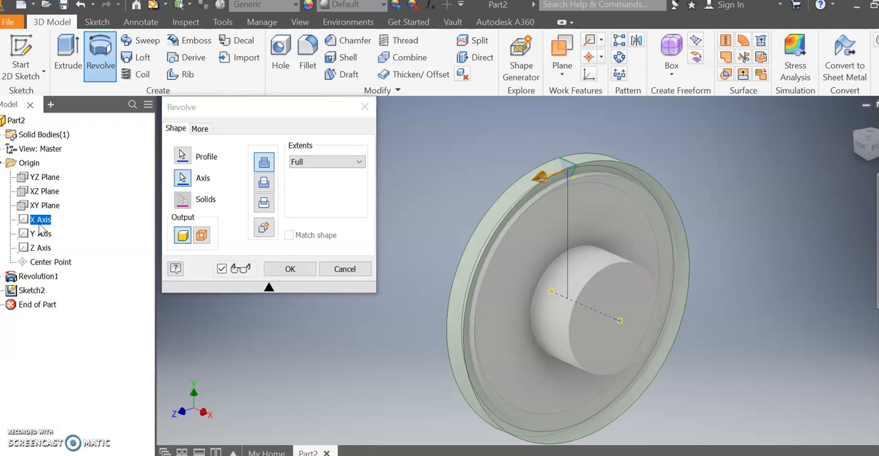
{"action": "mouse_move", "coordinate": [636, 405]}
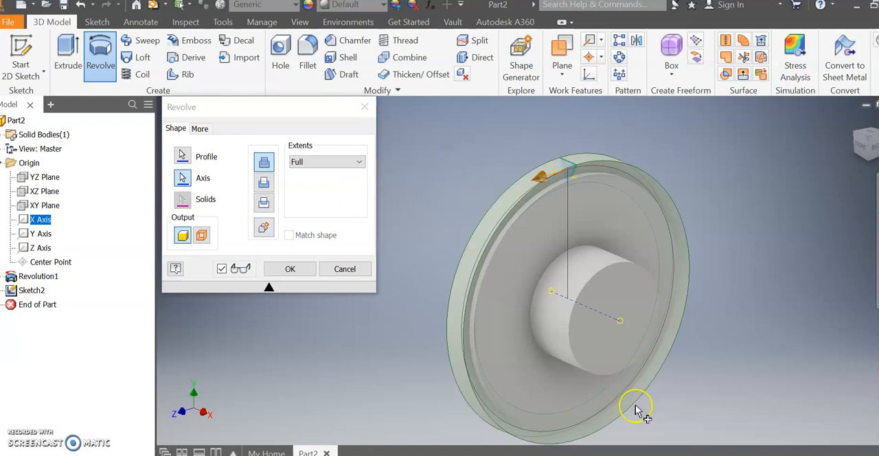
{"action": "mouse_move", "coordinate": [398, 263]}
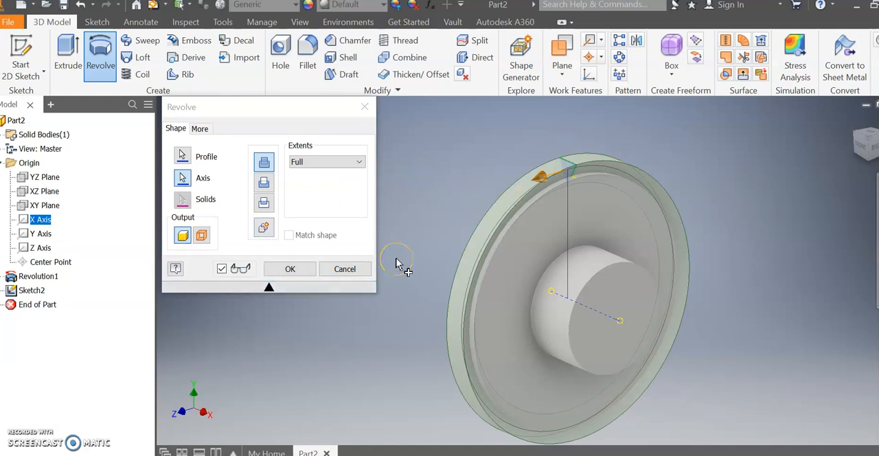
{"action": "mouse_move", "coordinate": [529, 189]}
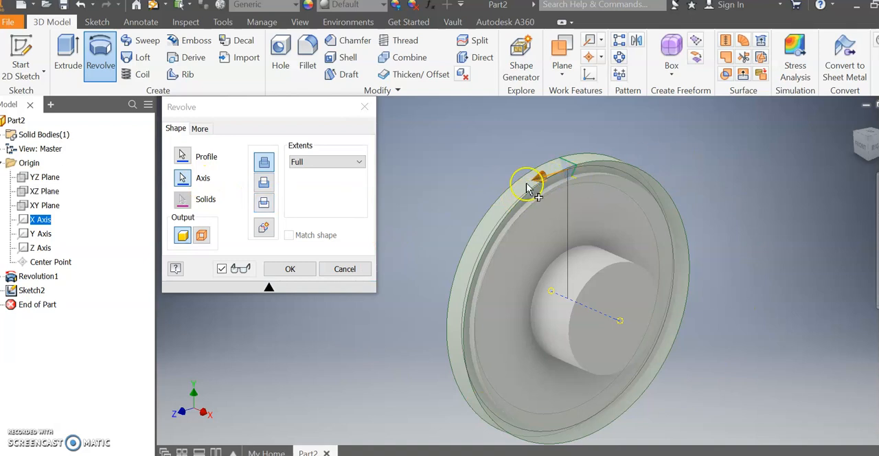
{"action": "mouse_move", "coordinate": [264, 161]}
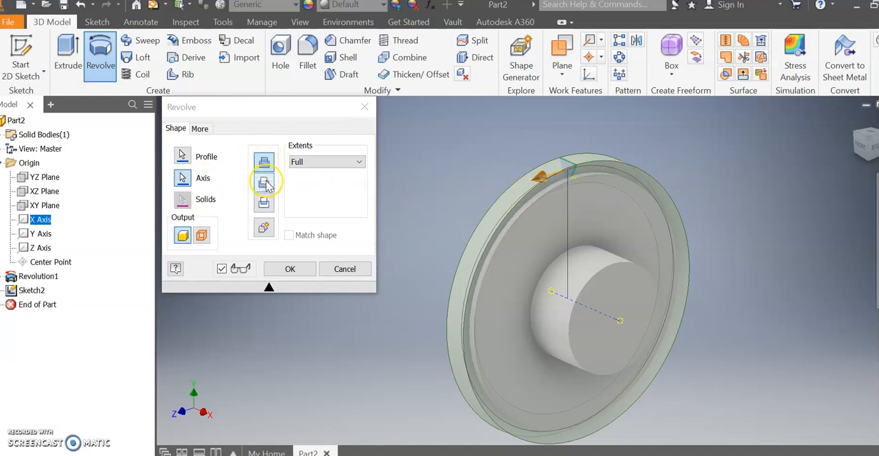
{"action": "left_click", "coordinate": [264, 184]}
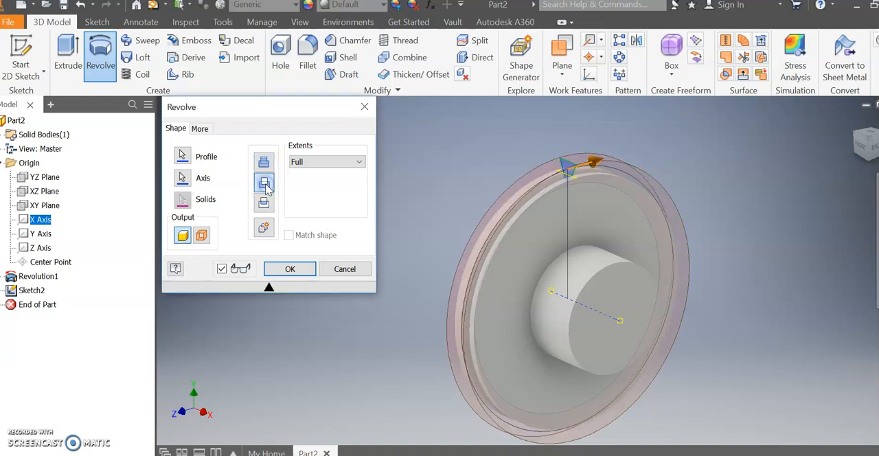
{"action": "left_click", "coordinate": [289, 268]}
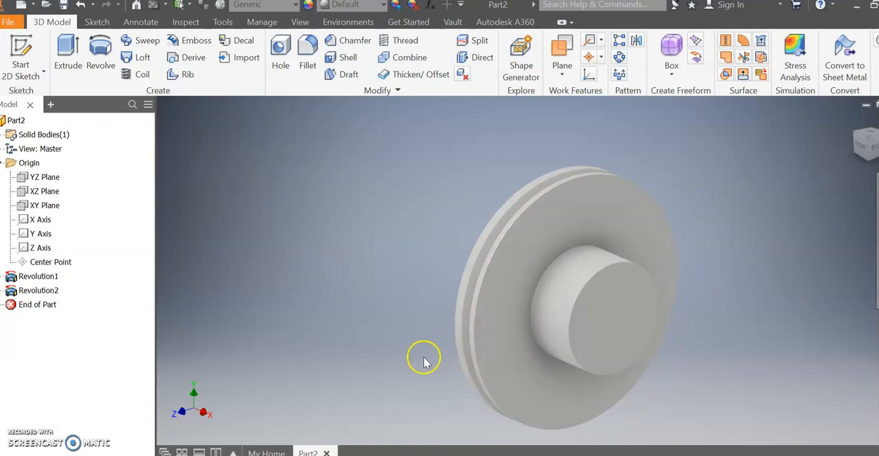
{"action": "mouse_move", "coordinate": [216, 337]}
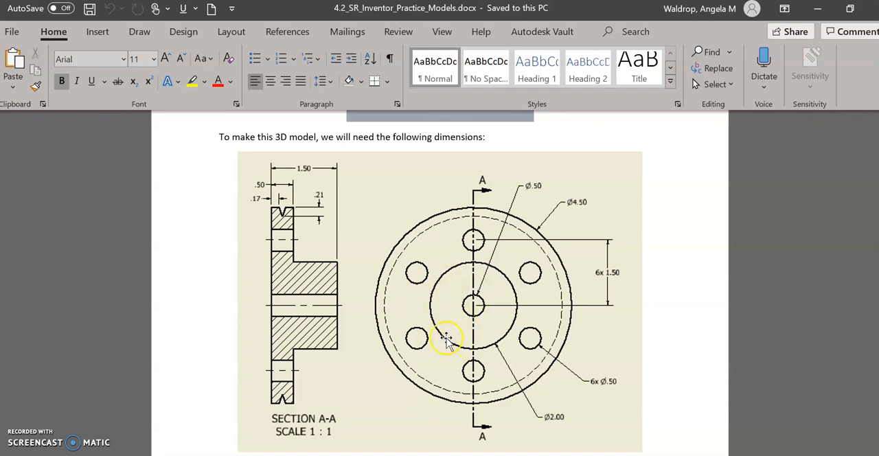
{"action": "mouse_move", "coordinate": [519, 338]}
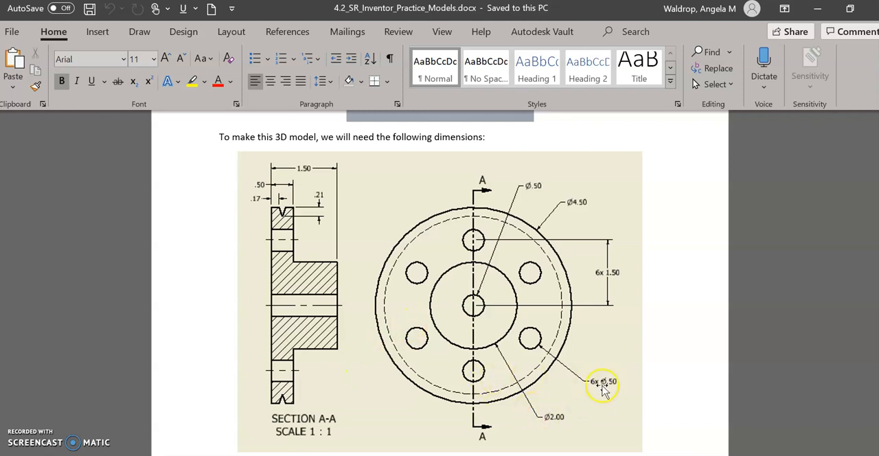
{"action": "mouse_move", "coordinate": [597, 388]}
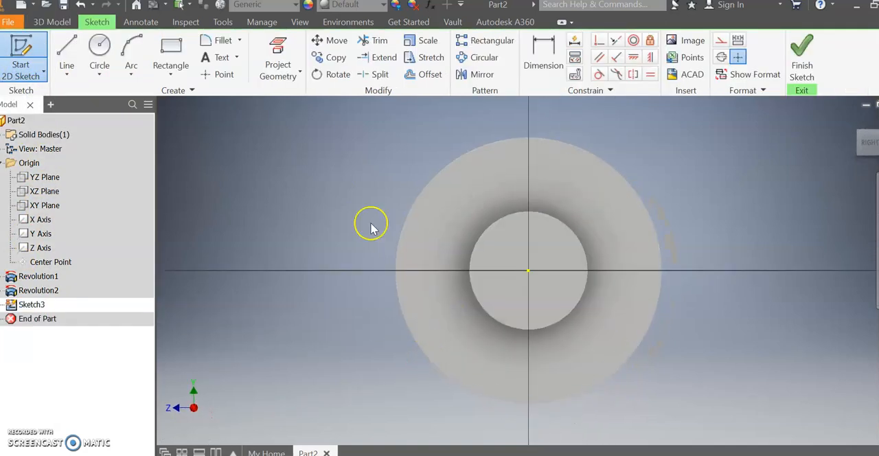
Place a sketch point at the hub center and finish Sketch3.
{"action": "left_click", "coordinate": [224, 74]}
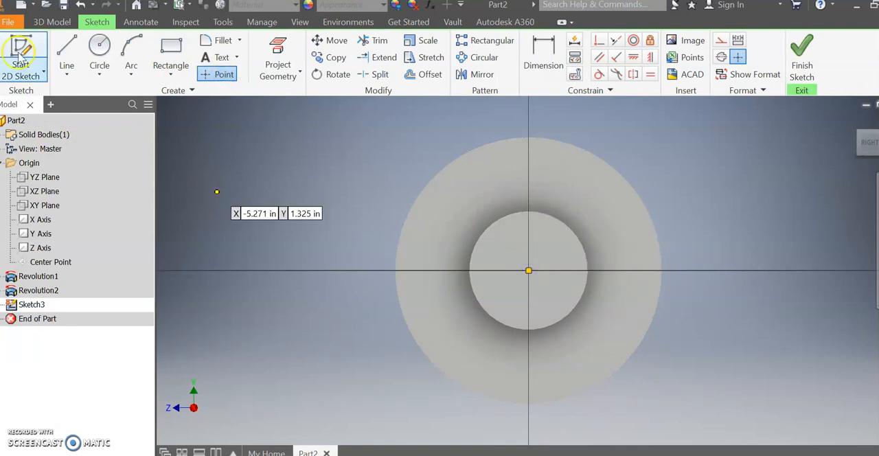
{"action": "mouse_move", "coordinate": [47, 158]}
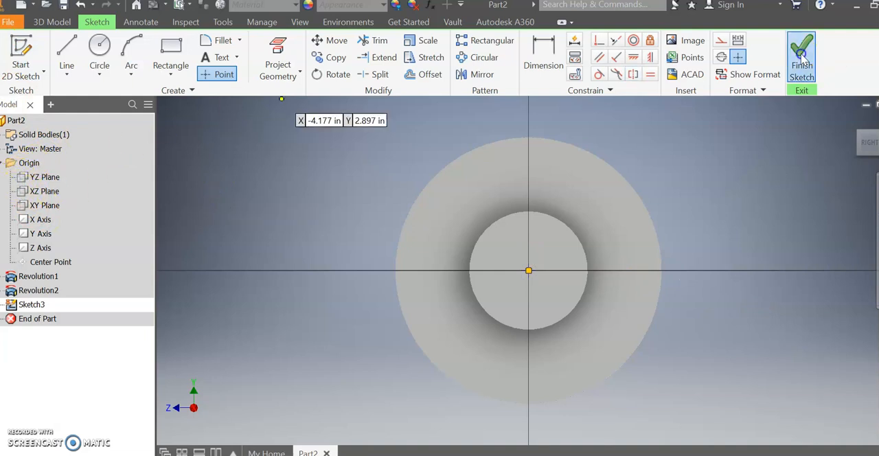
{"action": "left_click", "coordinate": [802, 55]}
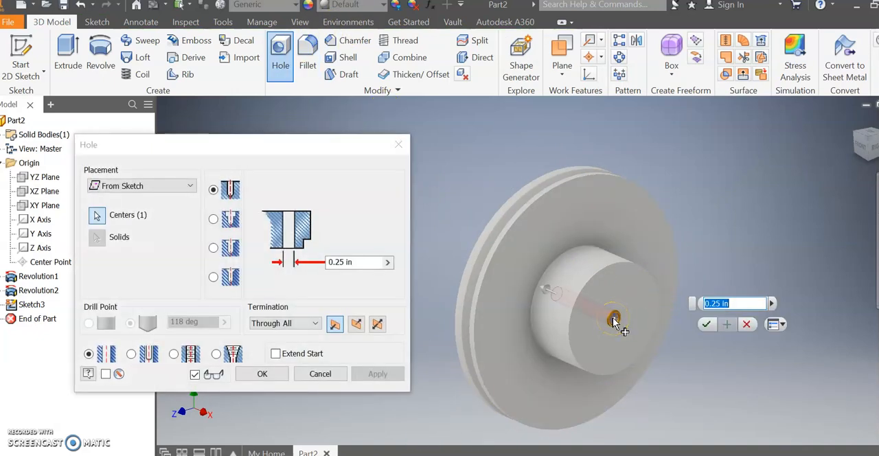
Change the center hole diameter from 0.25 to 0.5 in and apply it.
{"action": "left_click", "coordinate": [613, 318]}
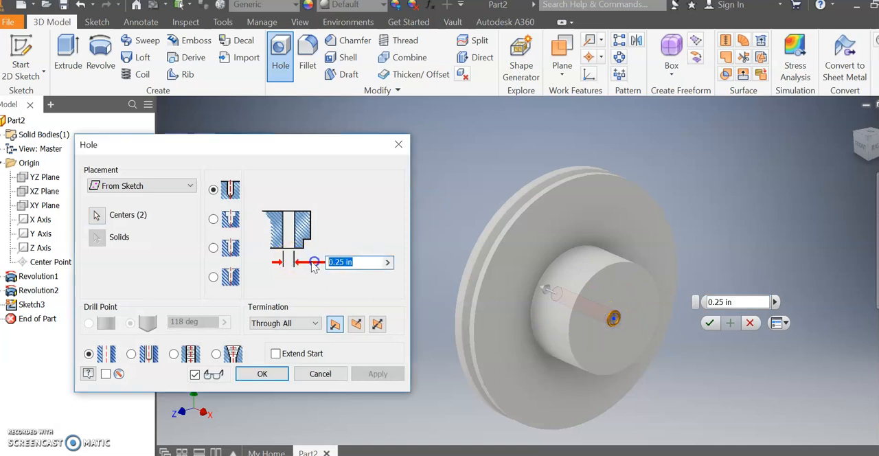
{"action": "type", "text": "0.5"}
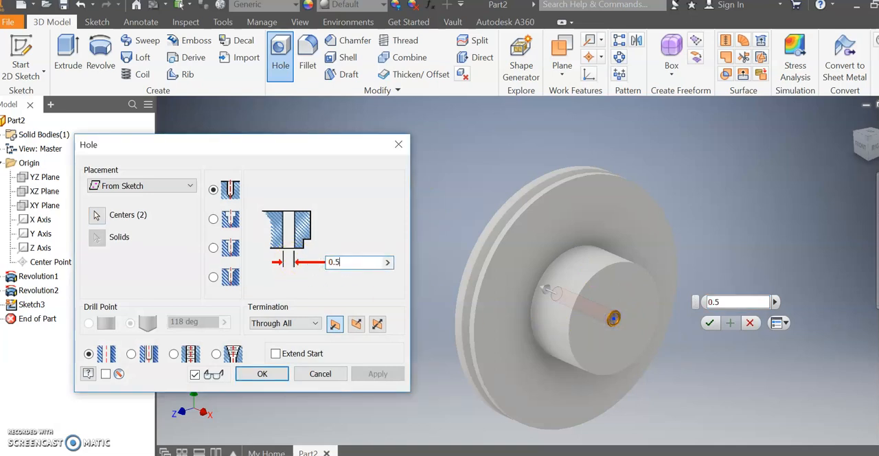
{"action": "left_click", "coordinate": [262, 373]}
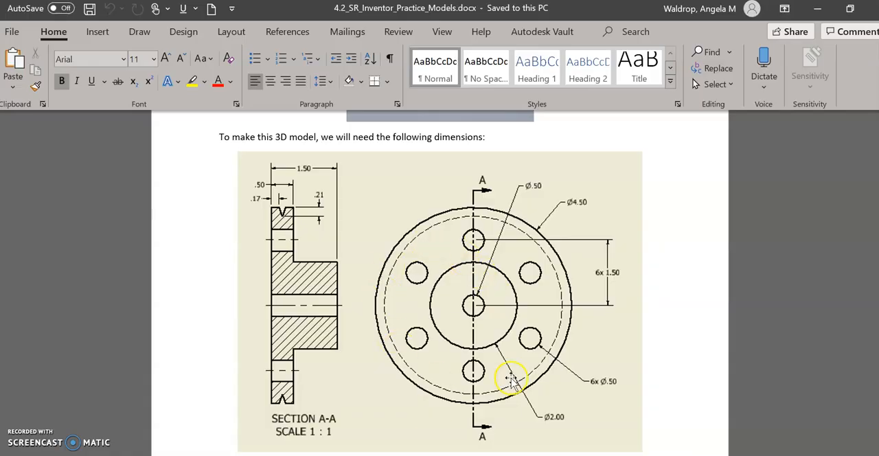
{"action": "mouse_move", "coordinate": [508, 381]}
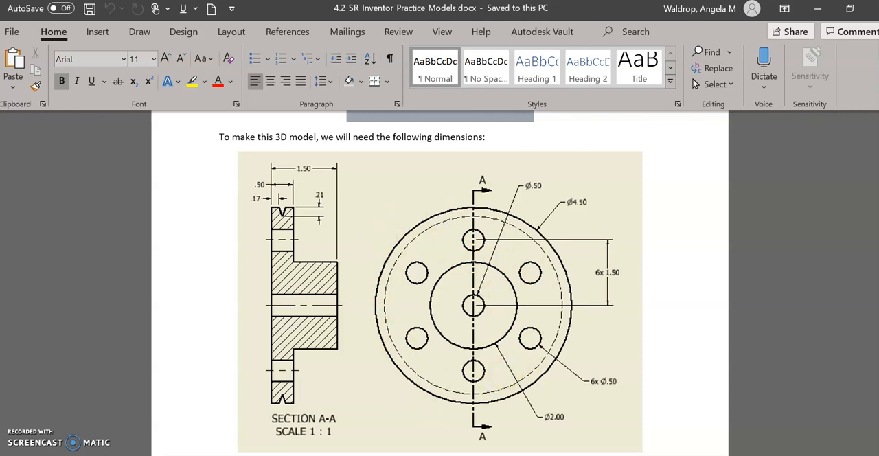
{"action": "mouse_move", "coordinate": [365, 376]}
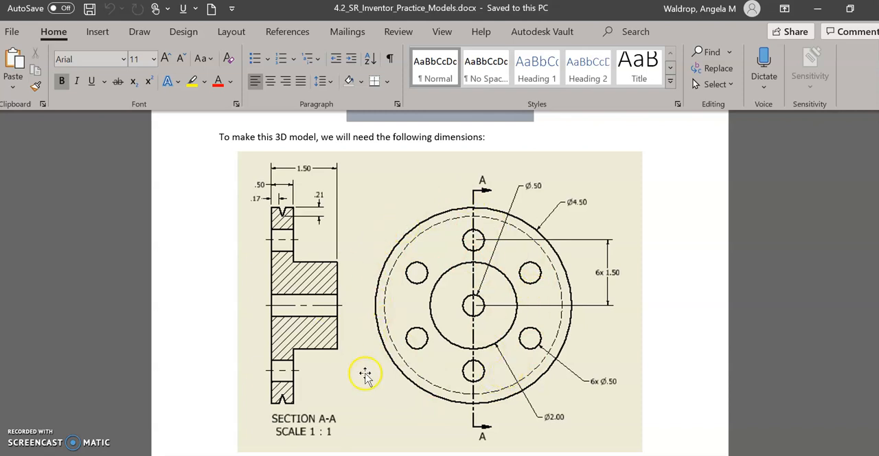
{"action": "mouse_move", "coordinate": [467, 247]}
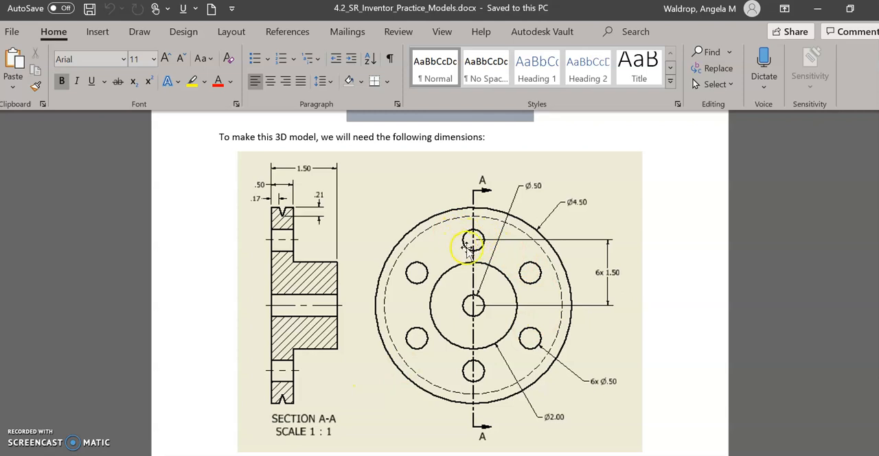
{"action": "mouse_move", "coordinate": [438, 249]}
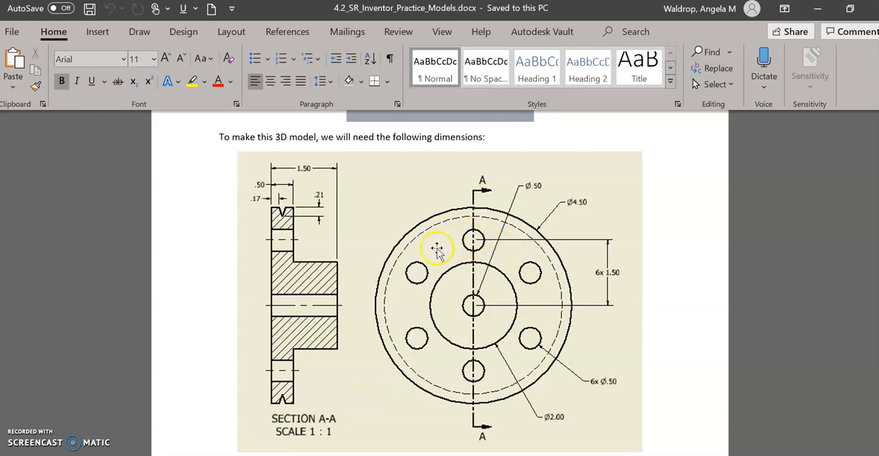
{"action": "mouse_move", "coordinate": [484, 394]}
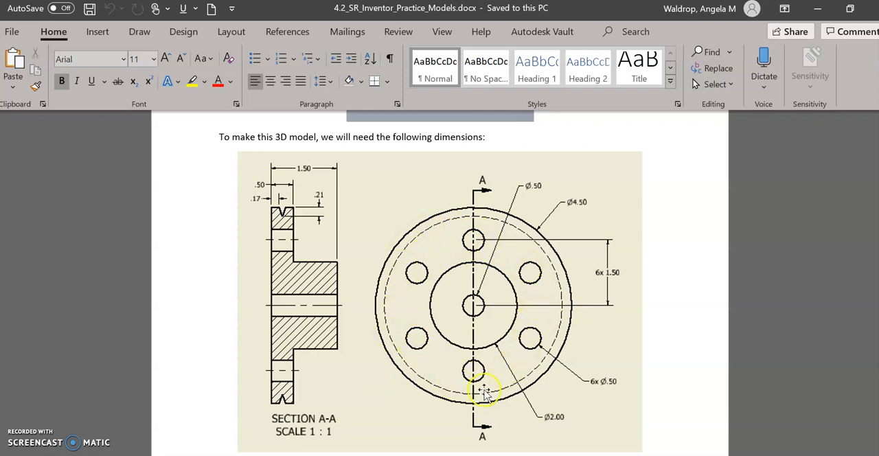
{"action": "mouse_move", "coordinate": [474, 247]}
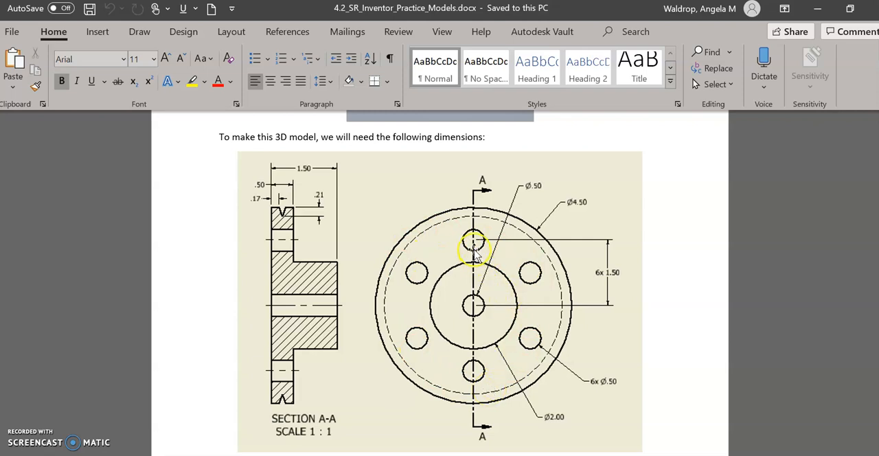
{"action": "mouse_move", "coordinate": [491, 381]}
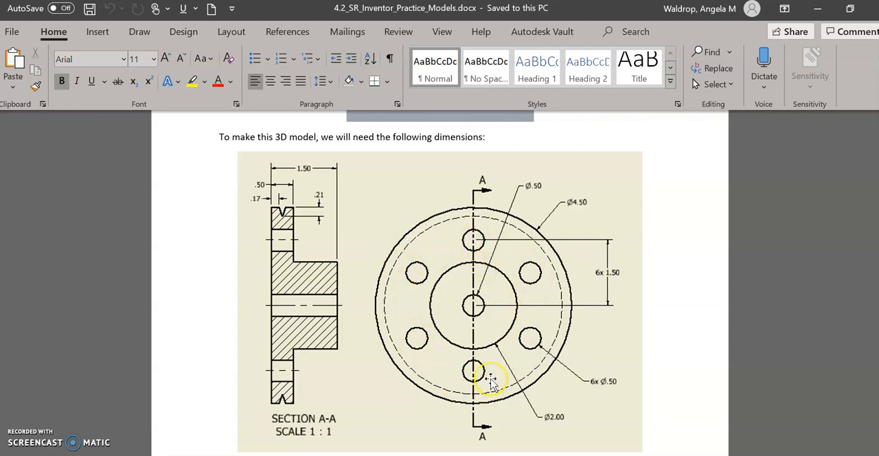
{"action": "mouse_move", "coordinate": [361, 417]}
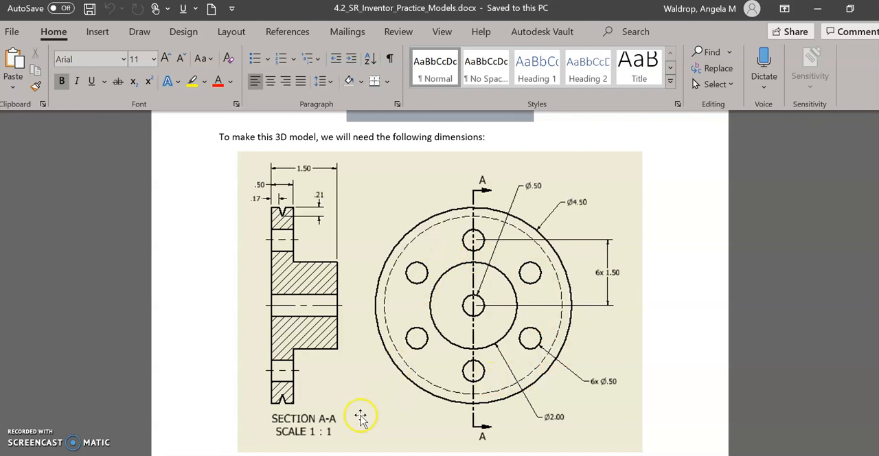
{"action": "mouse_move", "coordinate": [397, 403]}
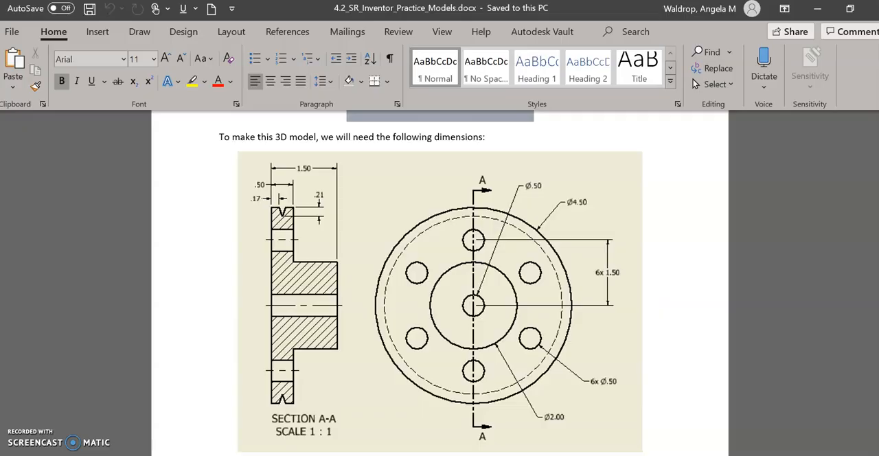
{"action": "mouse_move", "coordinate": [611, 283]}
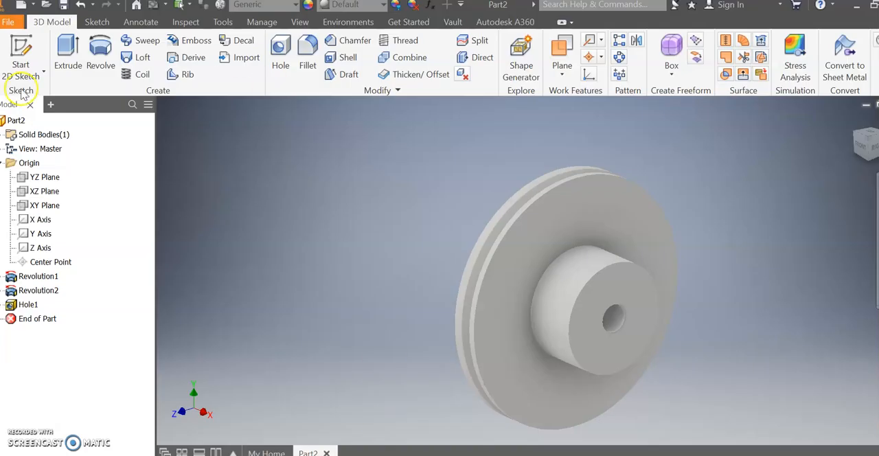
Create Sketch4 on the pulley face with a point 1.5 in above center.
{"action": "left_click", "coordinate": [20, 76]}
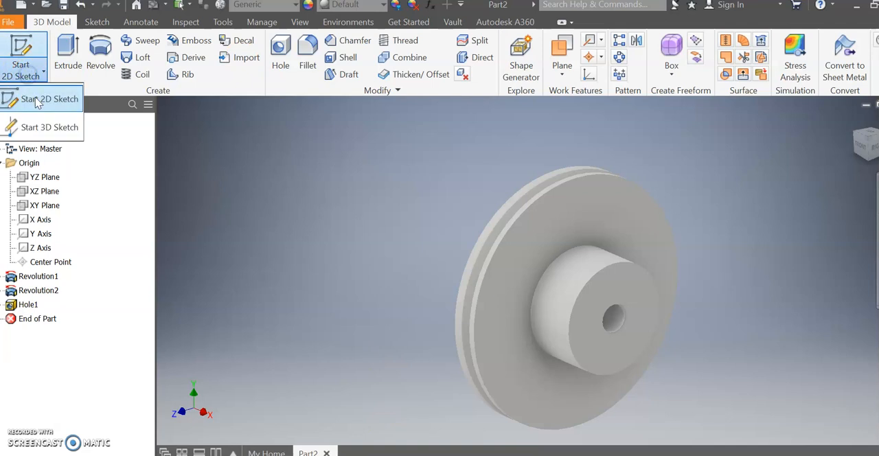
{"action": "left_click", "coordinate": [41, 99]}
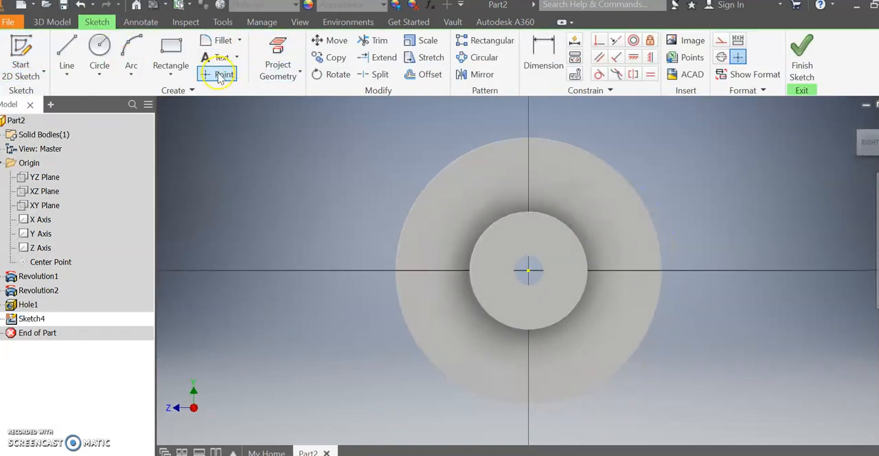
{"action": "left_click", "coordinate": [224, 75]}
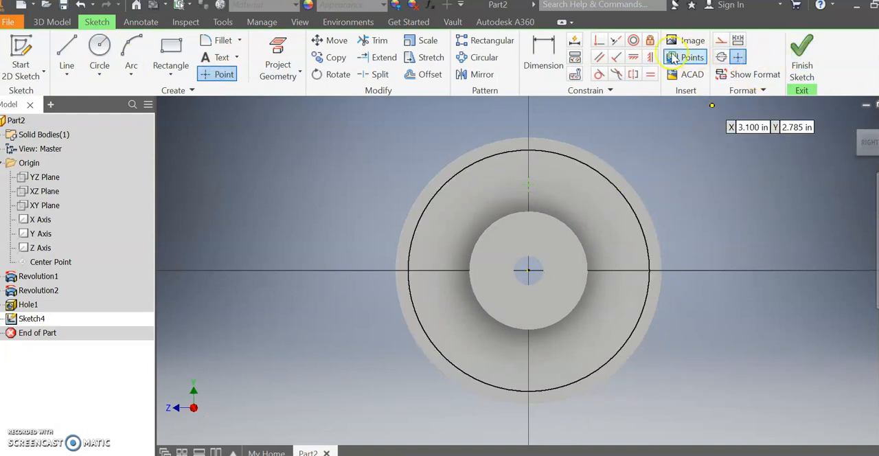
{"action": "left_click", "coordinate": [542, 65]}
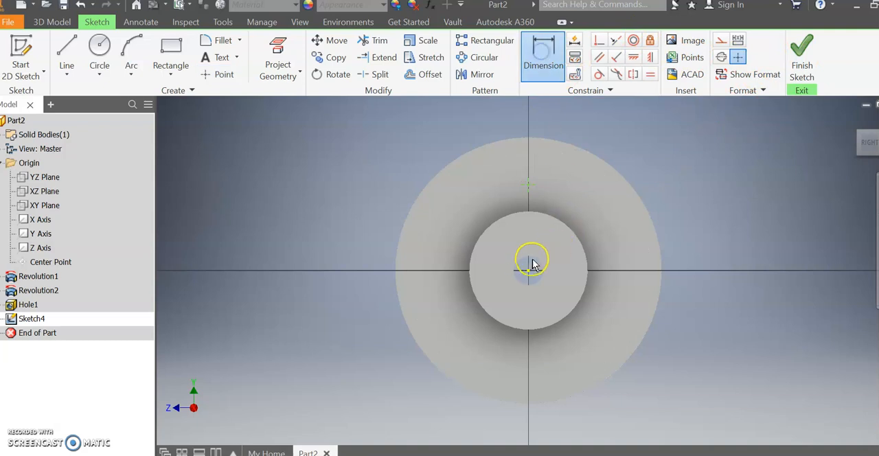
{"action": "mouse_move", "coordinate": [529, 267]}
{"action": "type", "text": "1"}
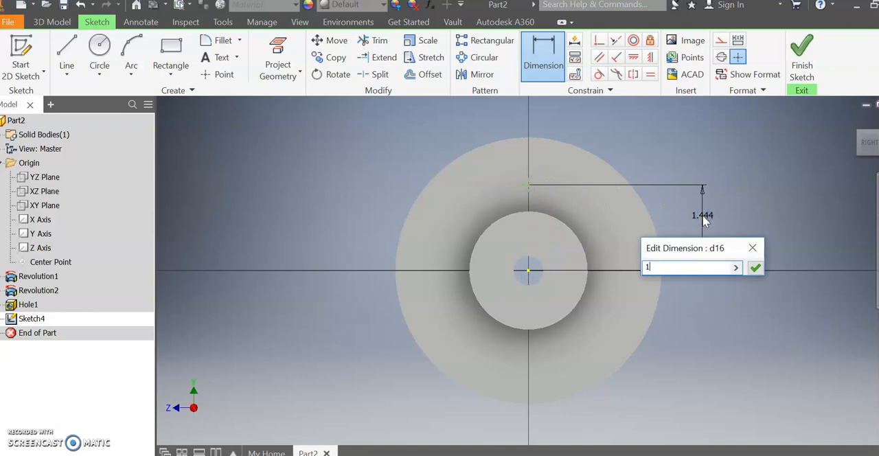
{"action": "left_click", "coordinate": [754, 267]}
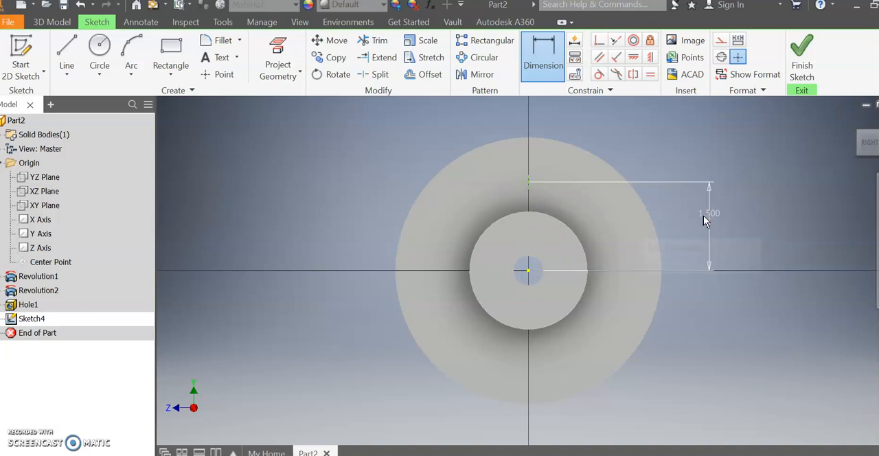
{"action": "left_click", "coordinate": [801, 54]}
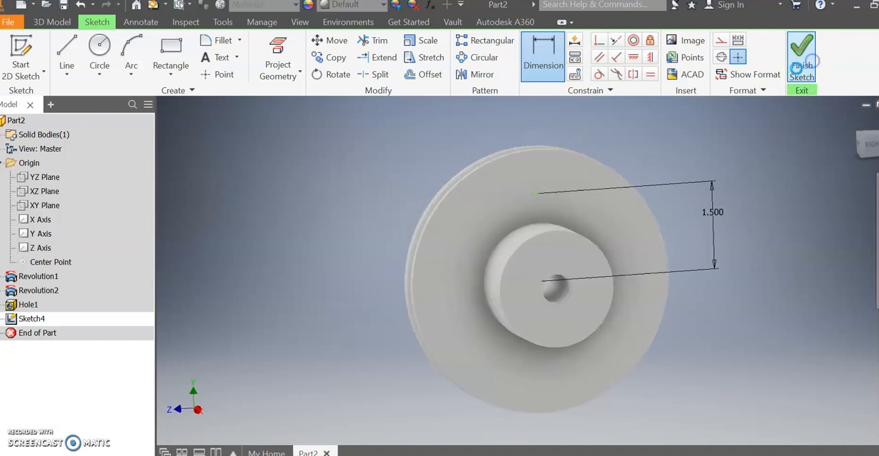
{"action": "left_click", "coordinate": [801, 55]}
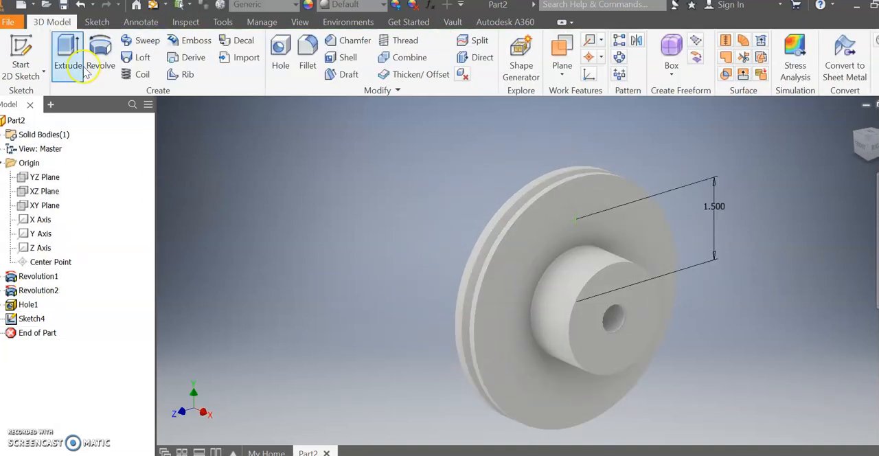
Create Hole2, a 0.5 in through-all hole at the sketched flange point.
{"action": "left_click", "coordinate": [280, 51]}
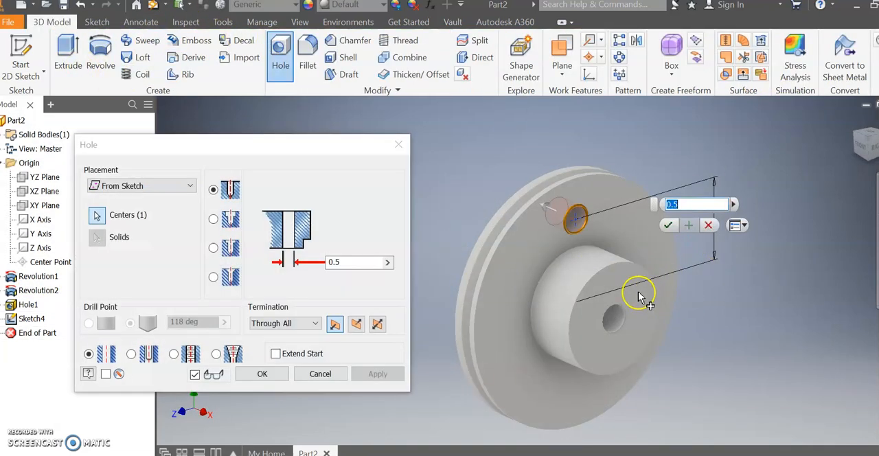
{"action": "mouse_move", "coordinate": [306, 353]}
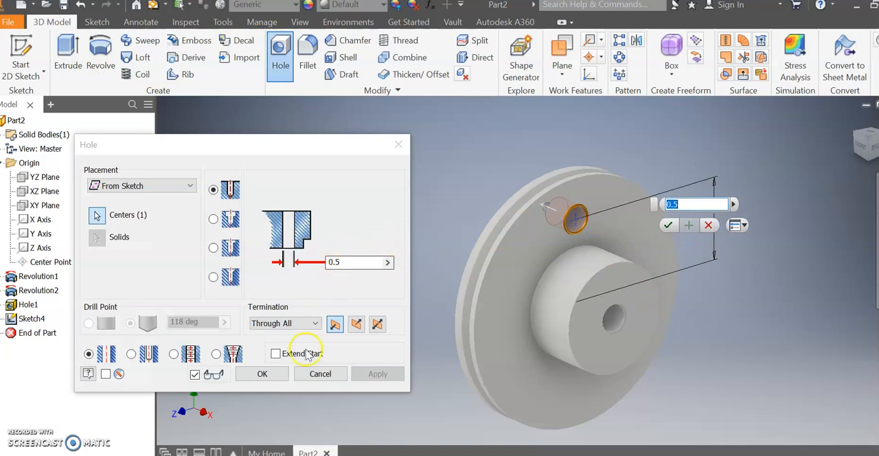
{"action": "left_click", "coordinate": [261, 373]}
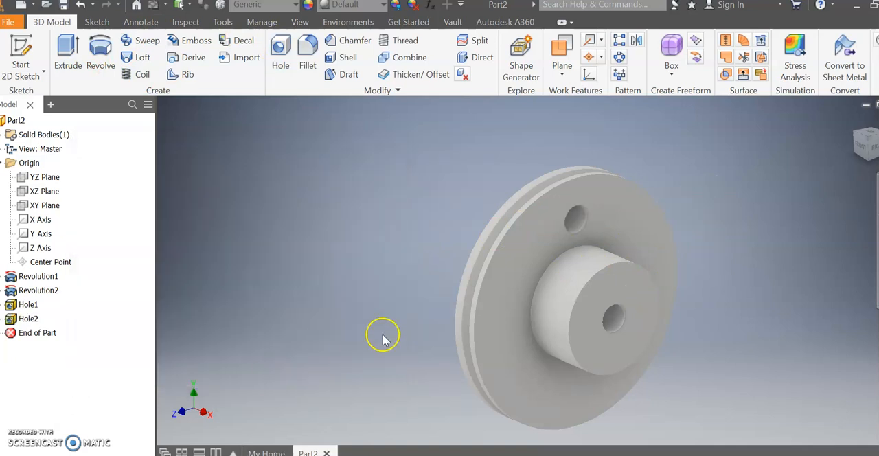
{"action": "mouse_move", "coordinate": [575, 5]}
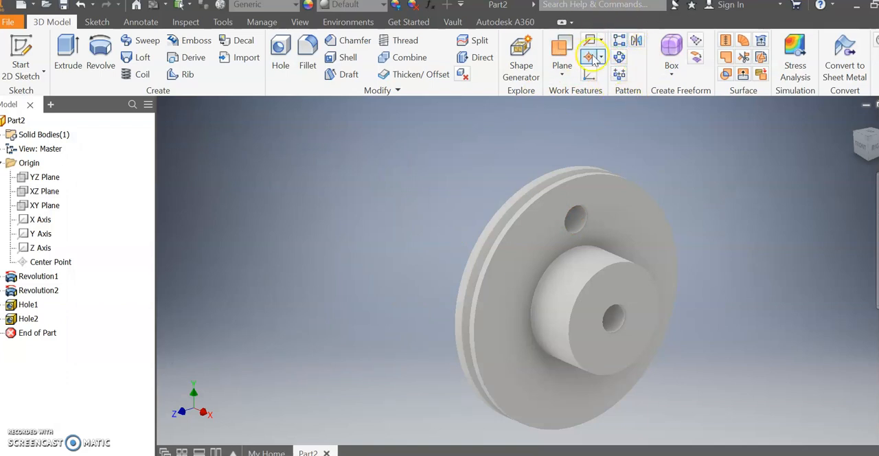
{"action": "mouse_move", "coordinate": [635, 40]}
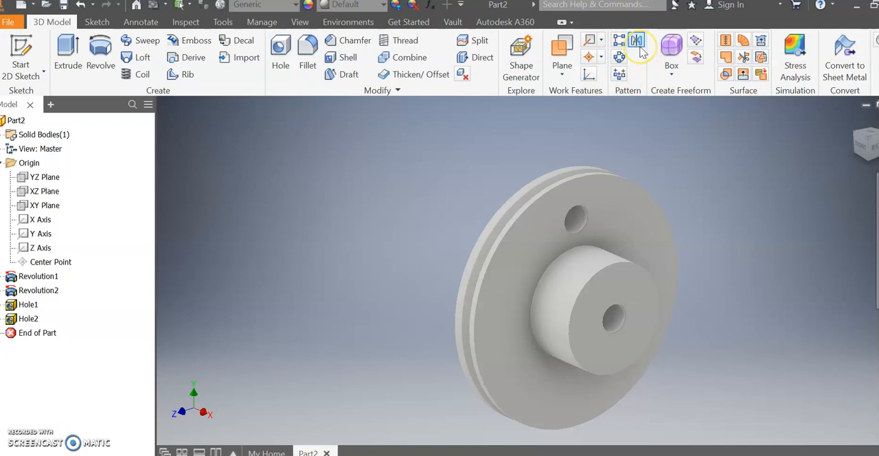
{"action": "mouse_move", "coordinate": [619, 40]}
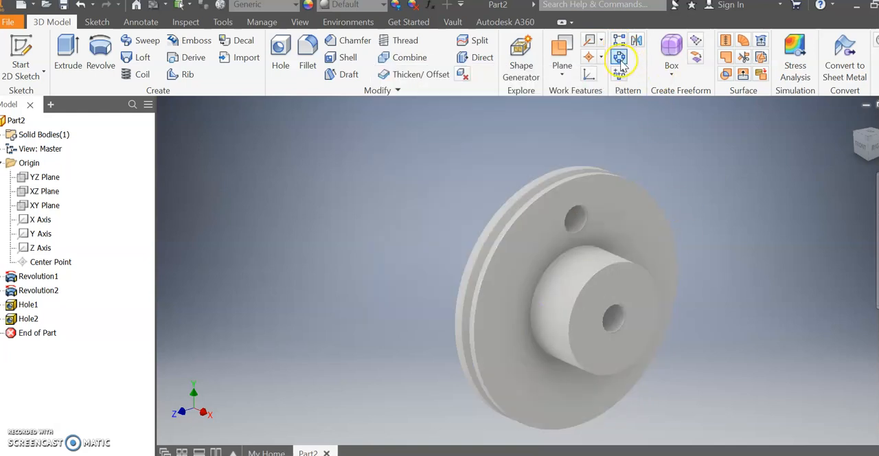
Pattern Hole2 six times over 360° about the X axis.
{"action": "left_click", "coordinate": [618, 57]}
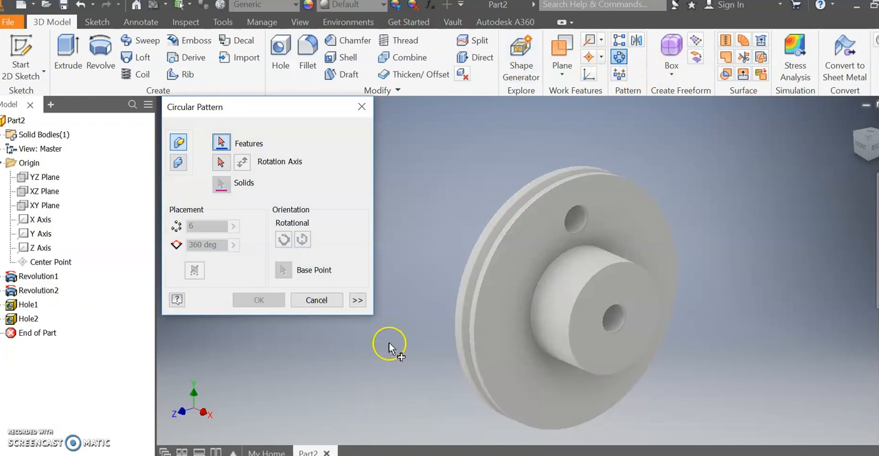
{"action": "mouse_move", "coordinate": [66, 318]}
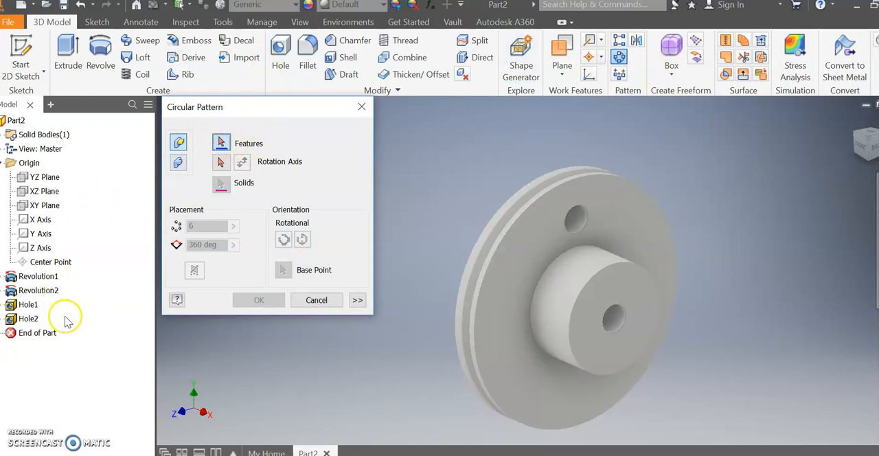
{"action": "mouse_move", "coordinate": [270, 395]}
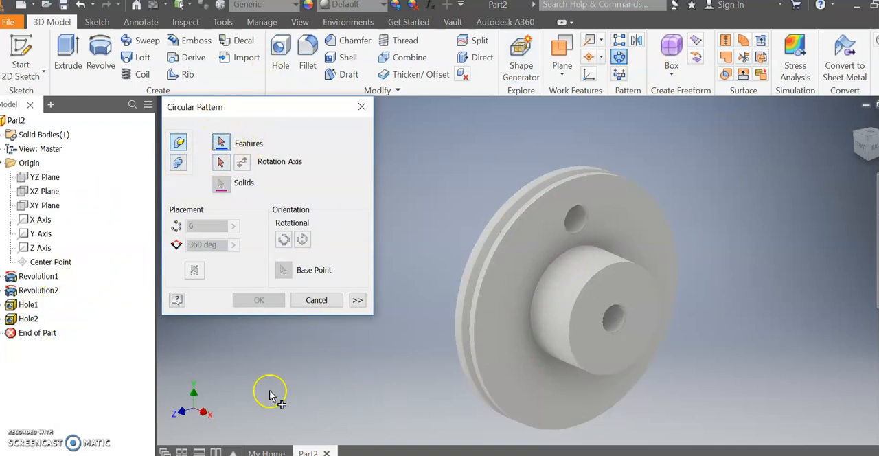
{"action": "left_click", "coordinate": [28, 319]}
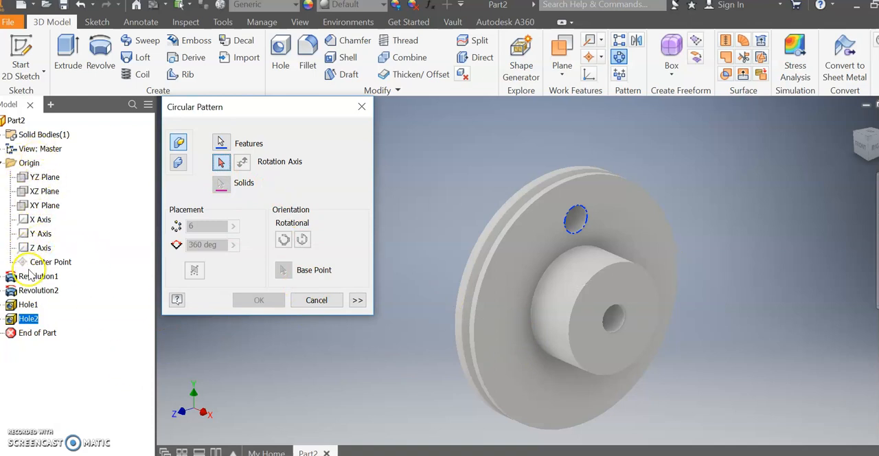
{"action": "left_click", "coordinate": [39, 219]}
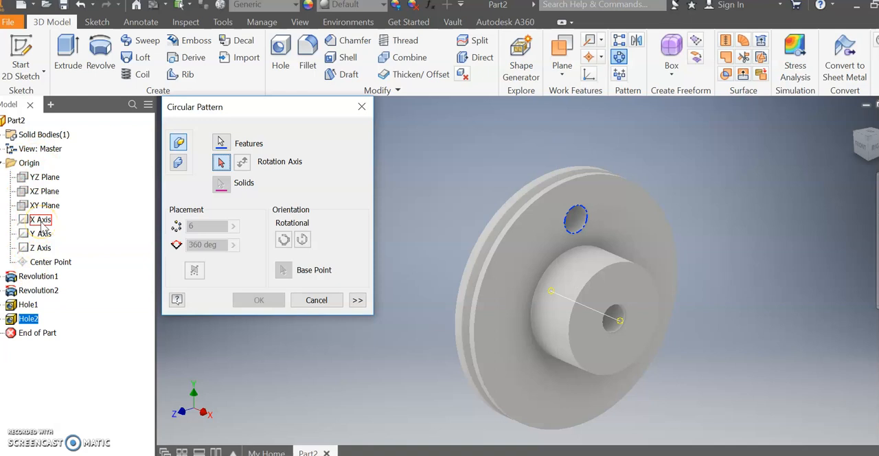
{"action": "left_click", "coordinate": [39, 220]}
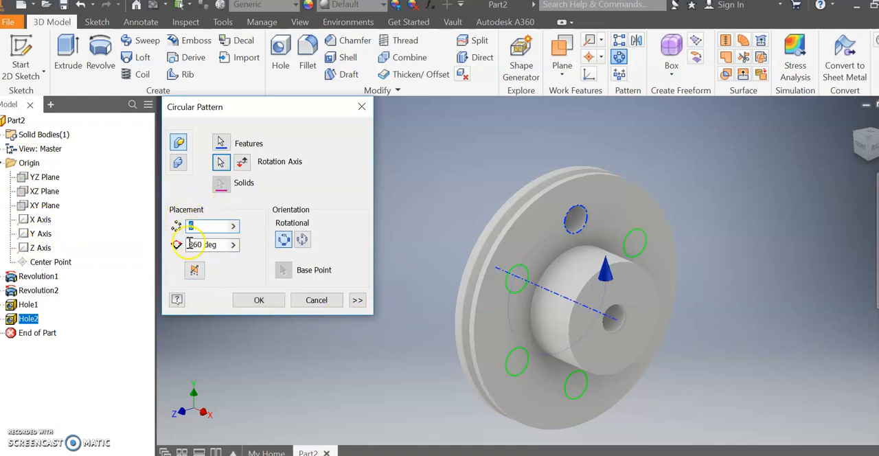
{"action": "mouse_move", "coordinate": [607, 349]}
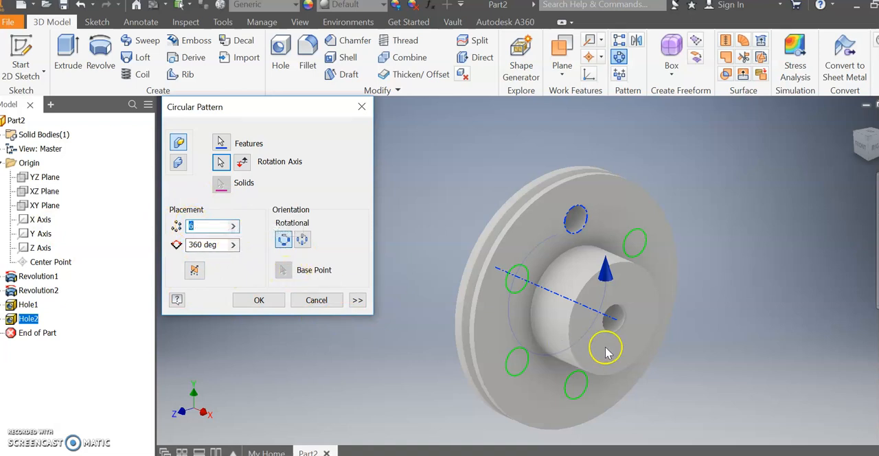
{"action": "mouse_move", "coordinate": [682, 323]}
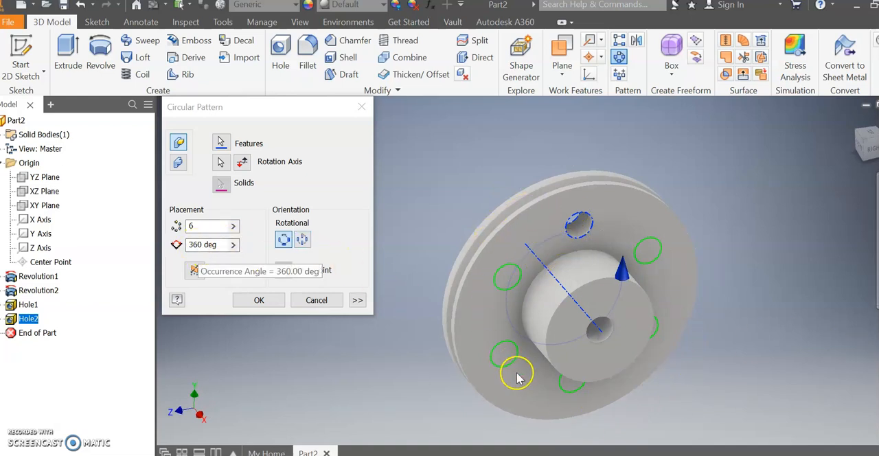
{"action": "mouse_move", "coordinate": [464, 374]}
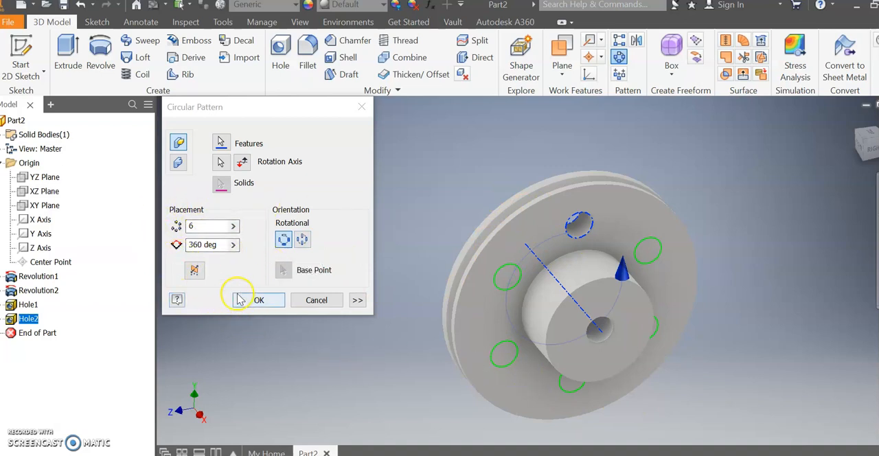
{"action": "left_click", "coordinate": [258, 300]}
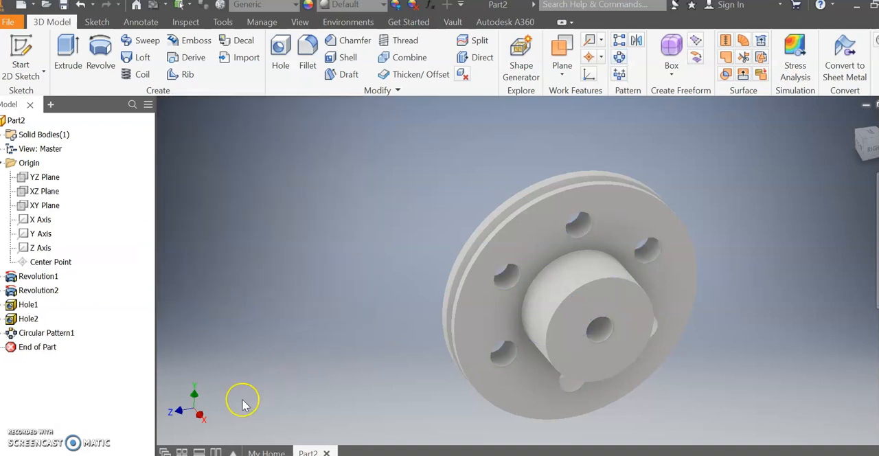
{"action": "mouse_move", "coordinate": [244, 401]}
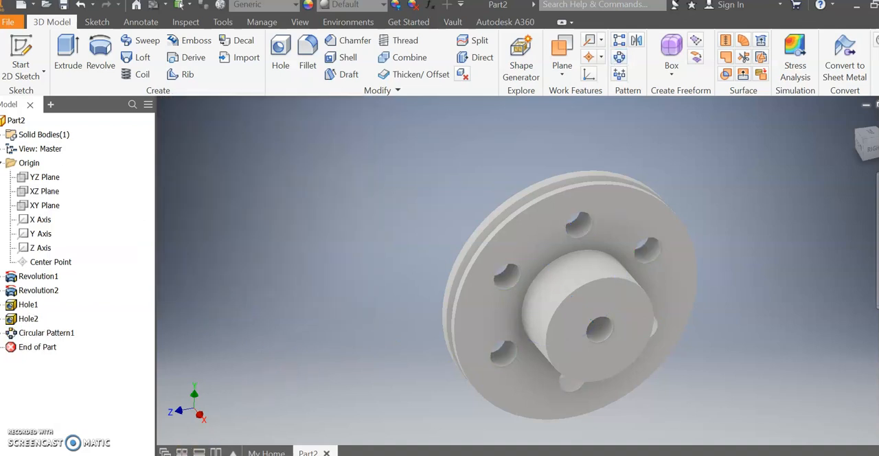